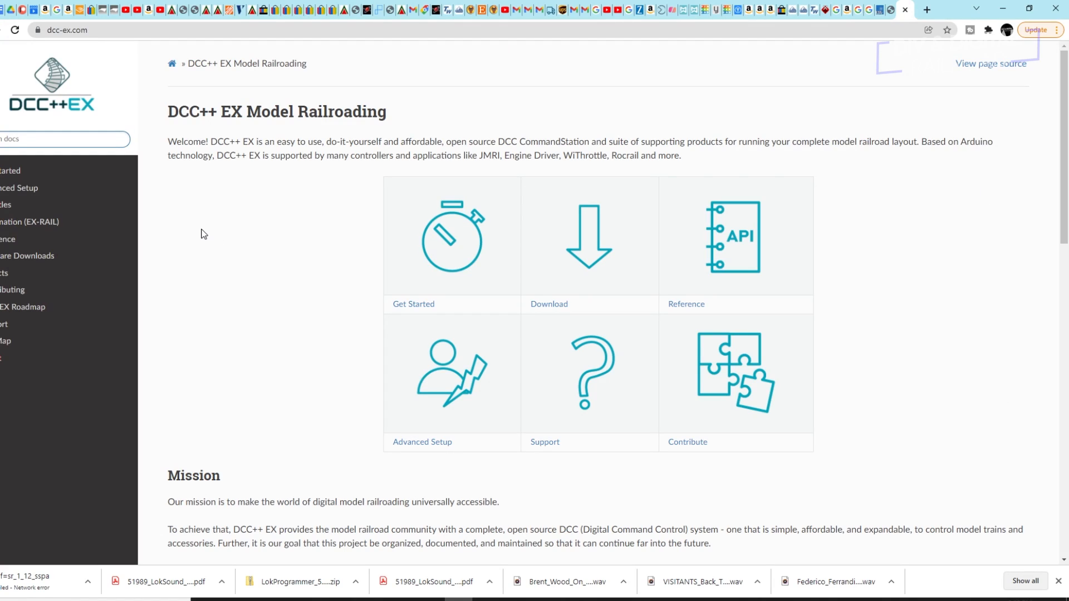
pyautogui.moveTo(501, 264)
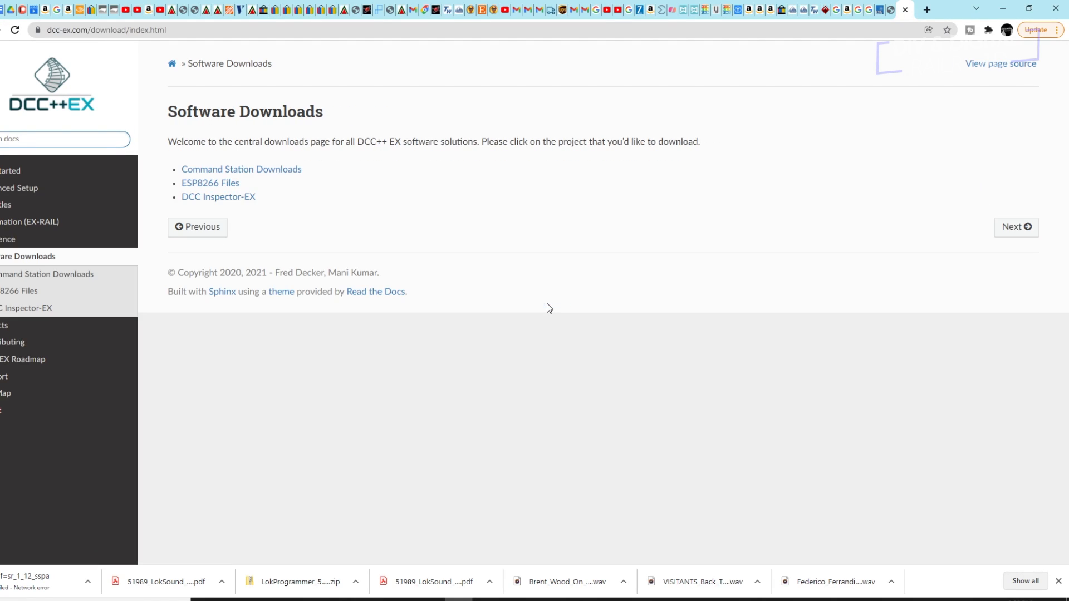
pyautogui.moveTo(299, 154)
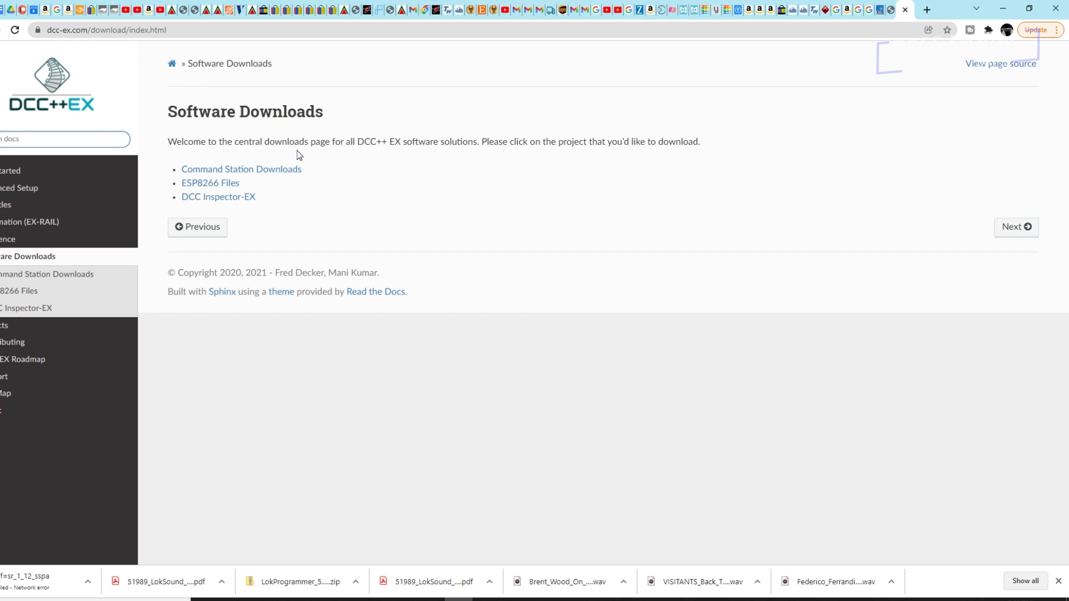
pyautogui.moveTo(253, 175)
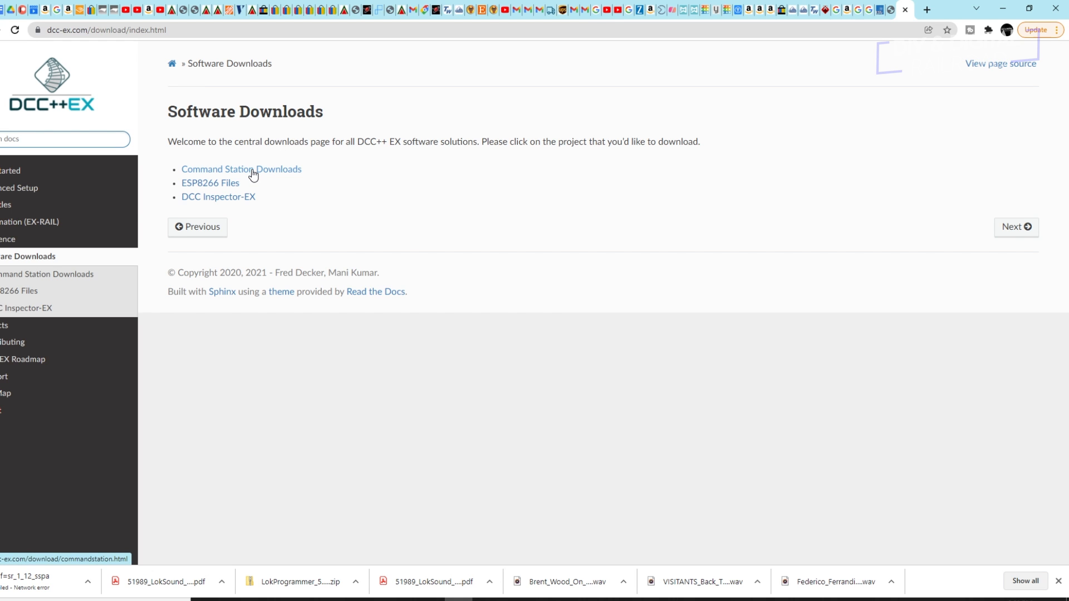
# Open Command Station Downloads and download the automated exInstaller zip for Windows.
pyautogui.click(241, 168)
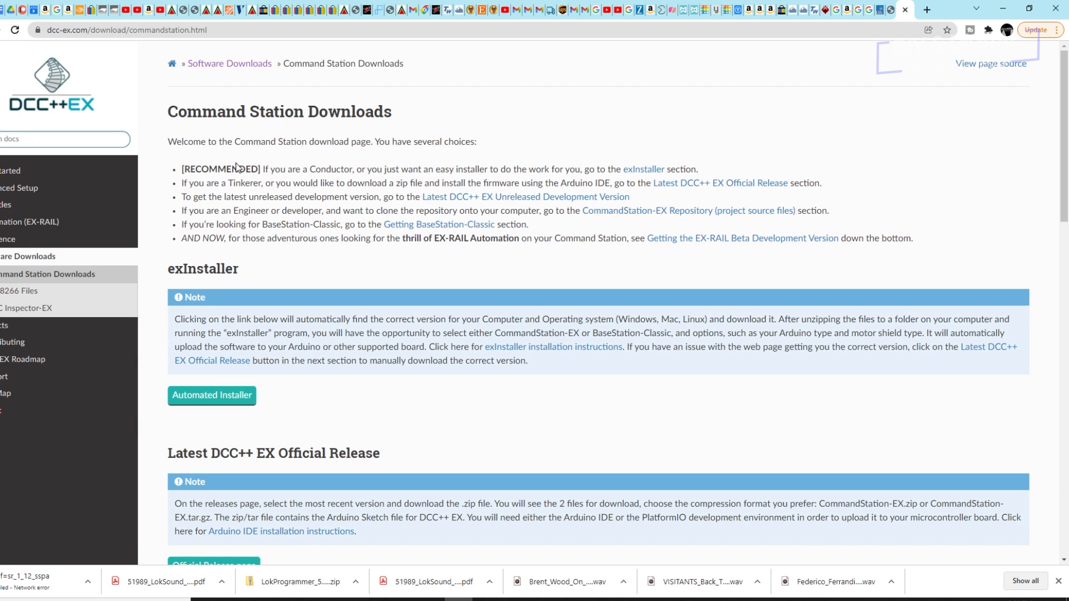
pyautogui.click(211, 395)
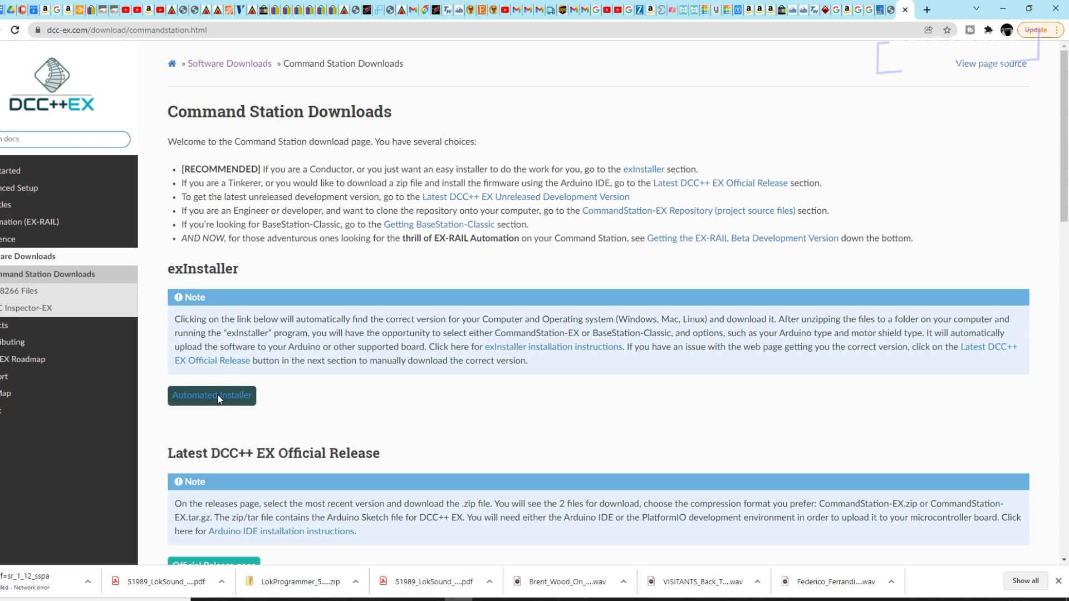
pyautogui.click(211, 395)
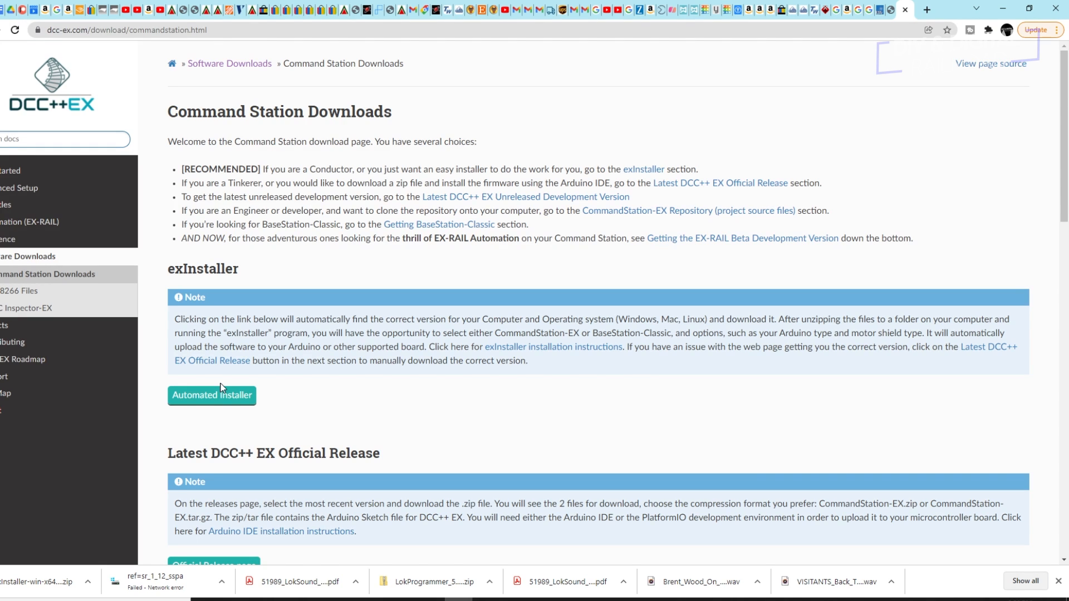
# Extract the exInstaller zip, open the extracted folder, and select the exInstaller application.
pyautogui.rightClick(660, 108)
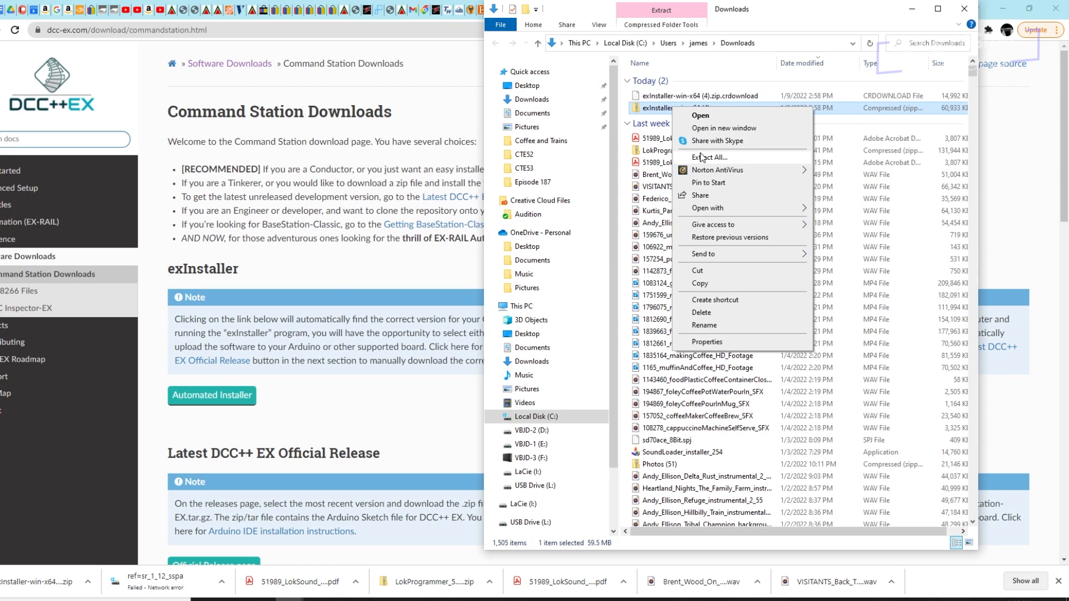
pyautogui.click(708, 157)
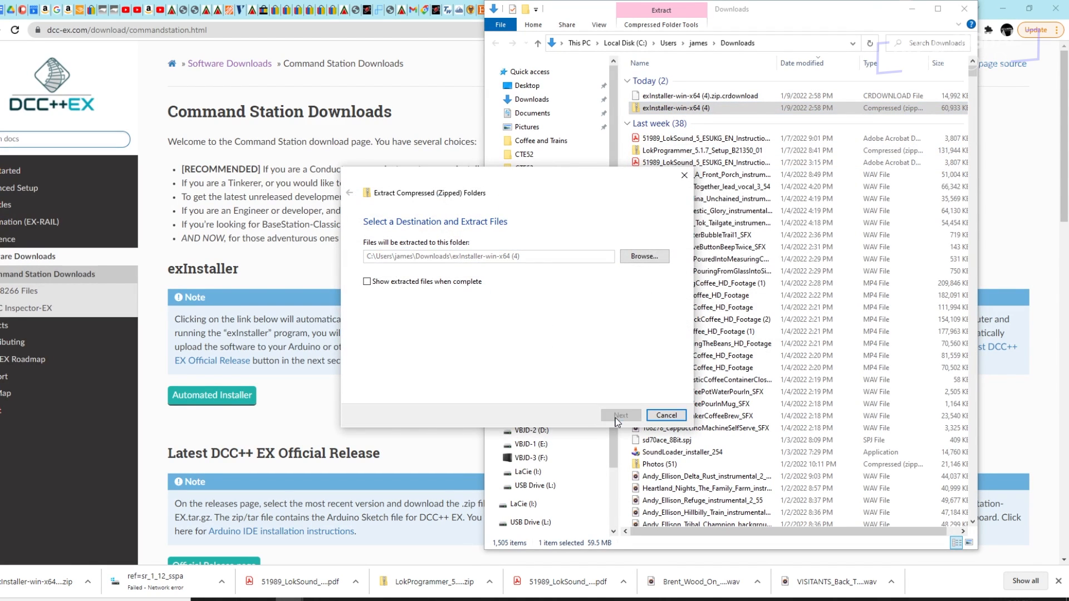
pyautogui.click(621, 415)
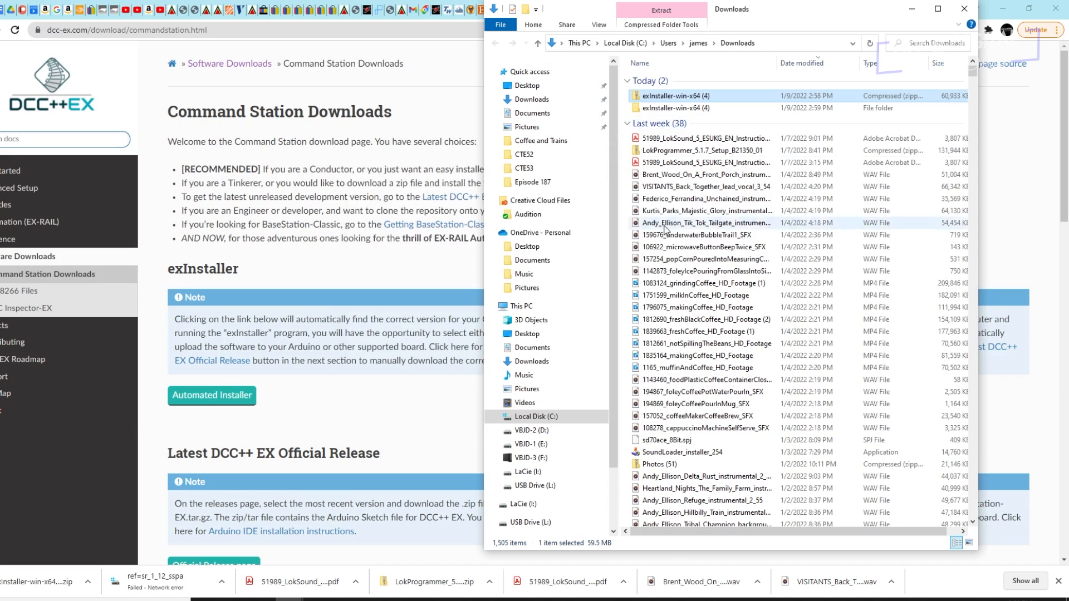
pyautogui.doubleClick(679, 108)
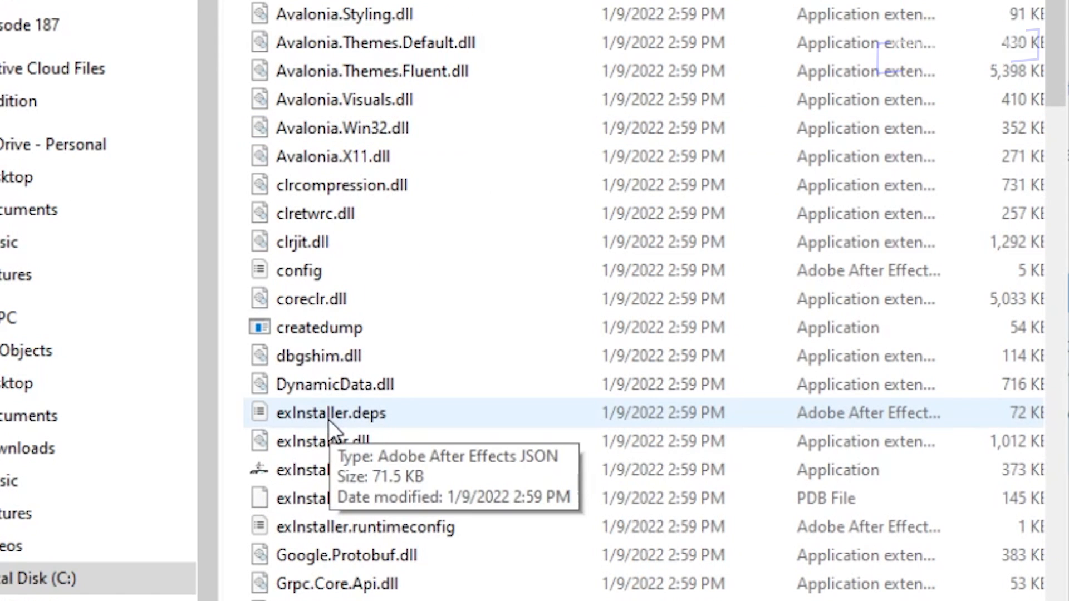
pyautogui.click(311, 470)
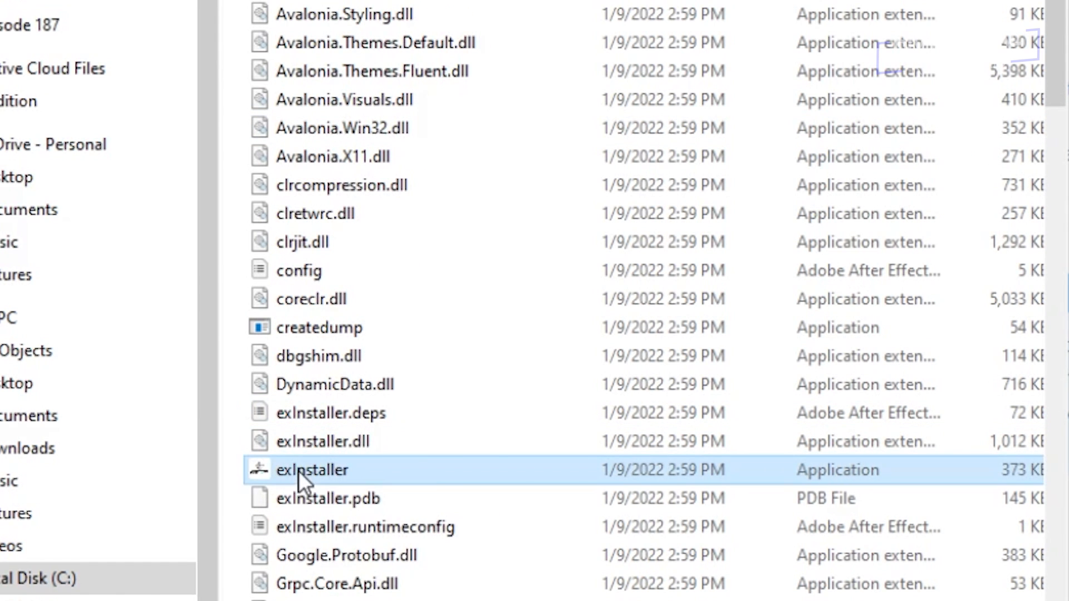
# Launch exInstaller and select the Arduino Uno on COM3 with board type Uno.
pyautogui.doubleClick(310, 470)
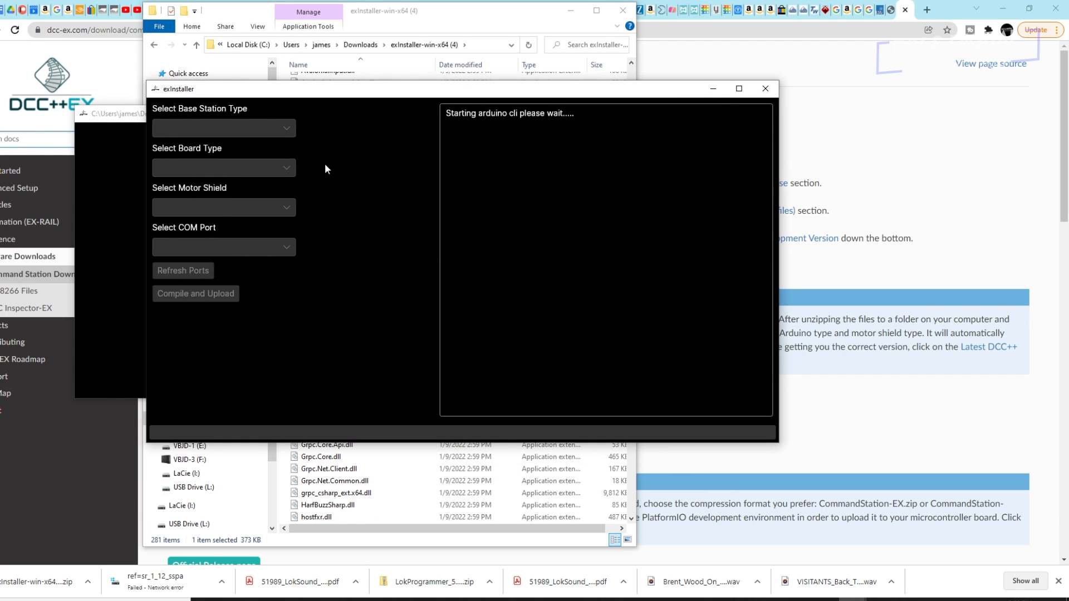
pyautogui.moveTo(391, 202)
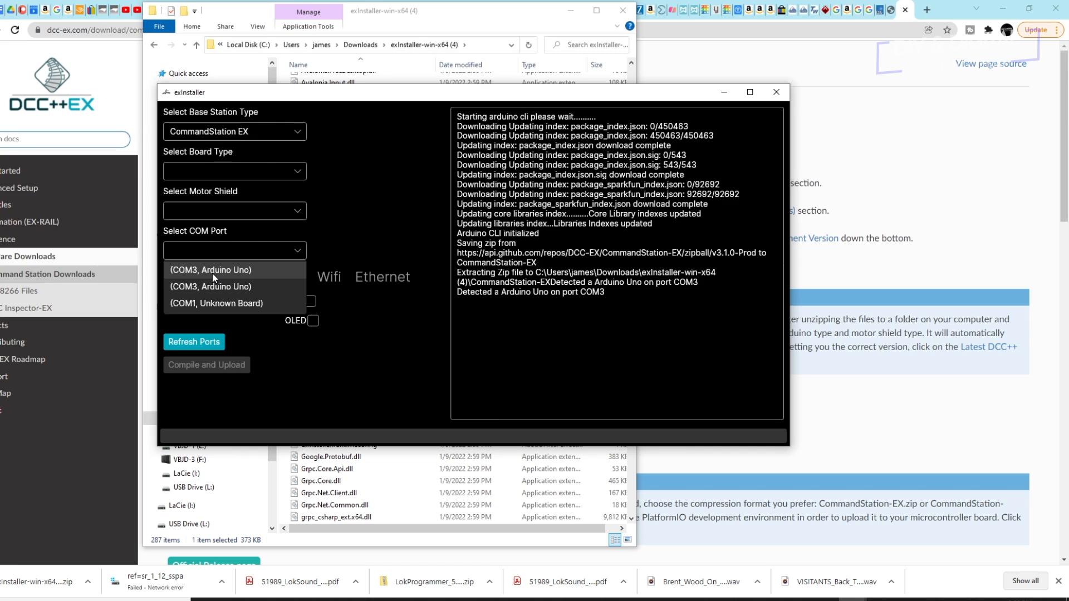
pyautogui.click(234, 171)
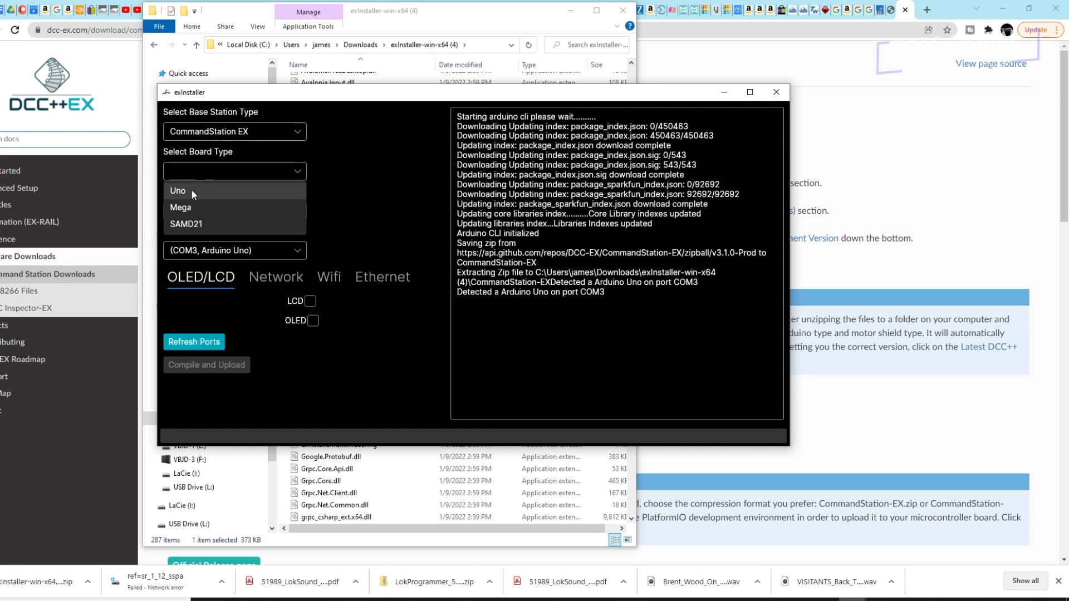
pyautogui.click(177, 191)
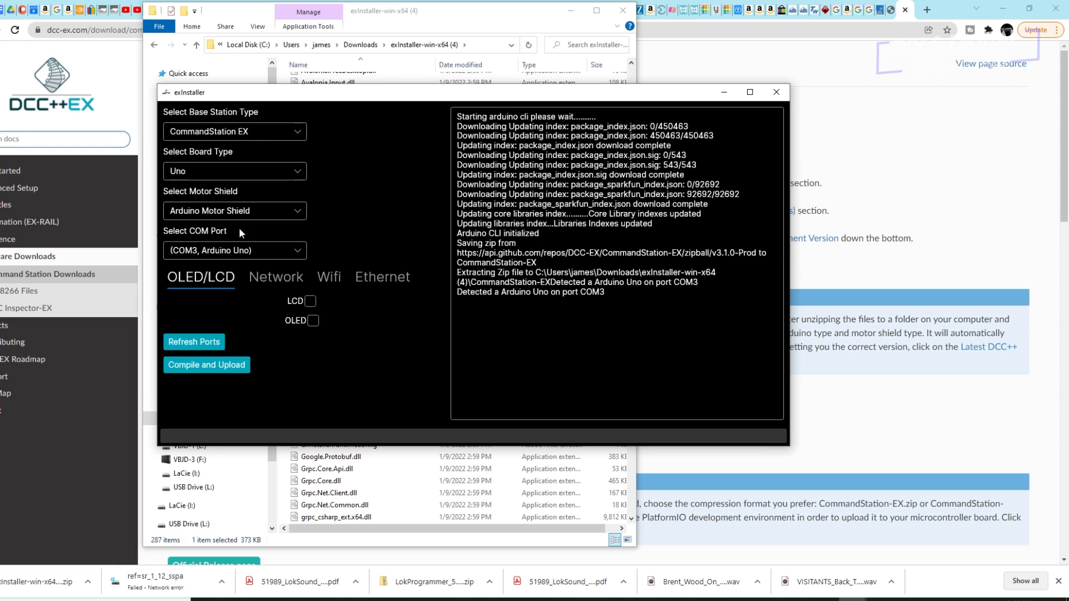
pyautogui.moveTo(241, 232)
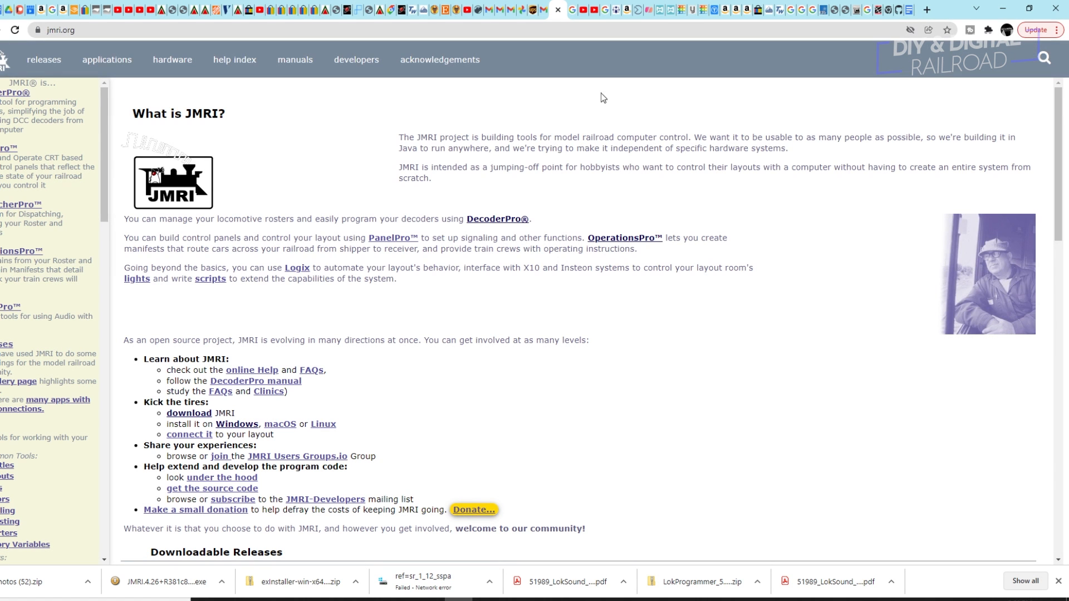
pyautogui.moveTo(338, 168)
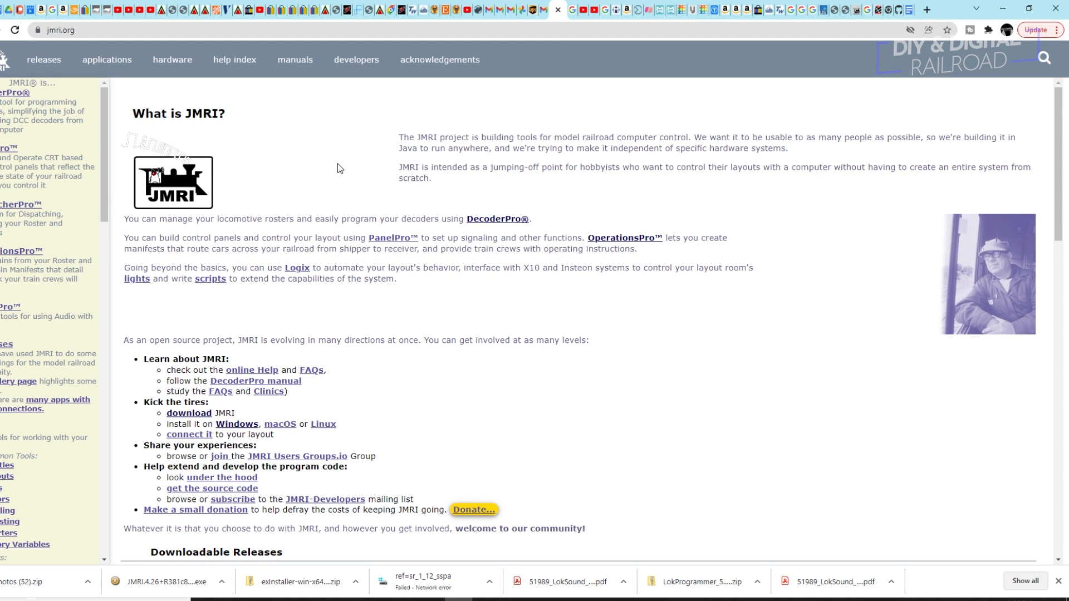
pyautogui.moveTo(353, 175)
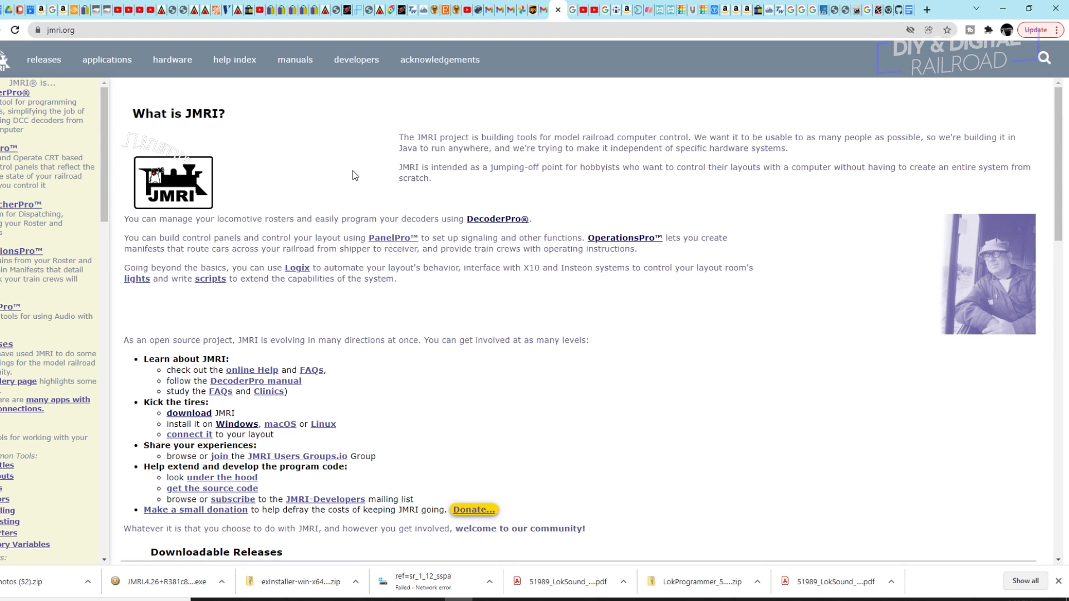
# Scroll to Downloadable Releases and download the JMRI 4.26 Windows installer.
pyautogui.scroll(-3)
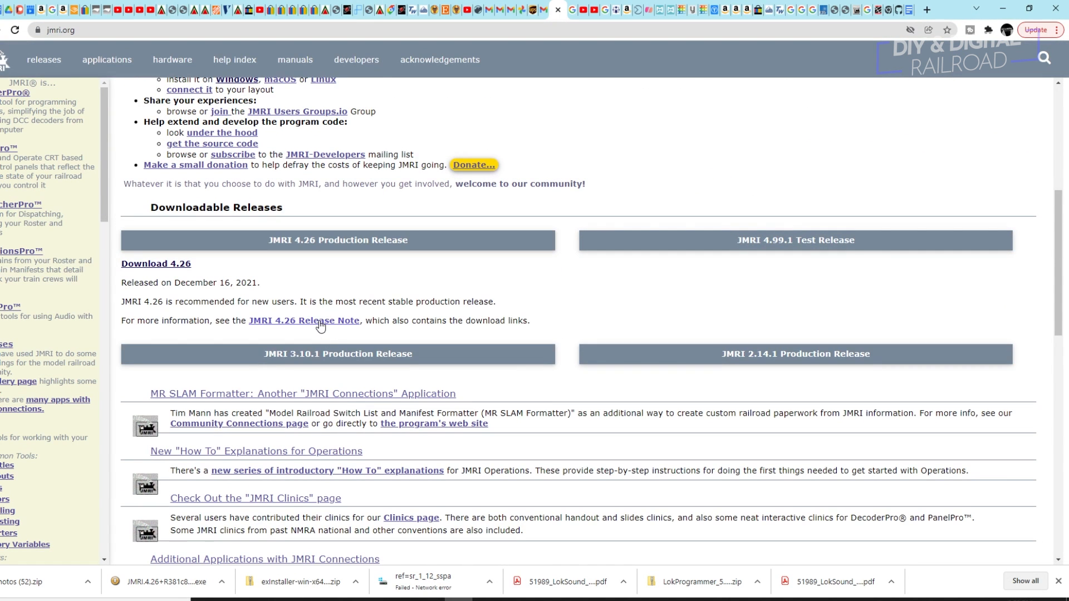
pyautogui.click(157, 264)
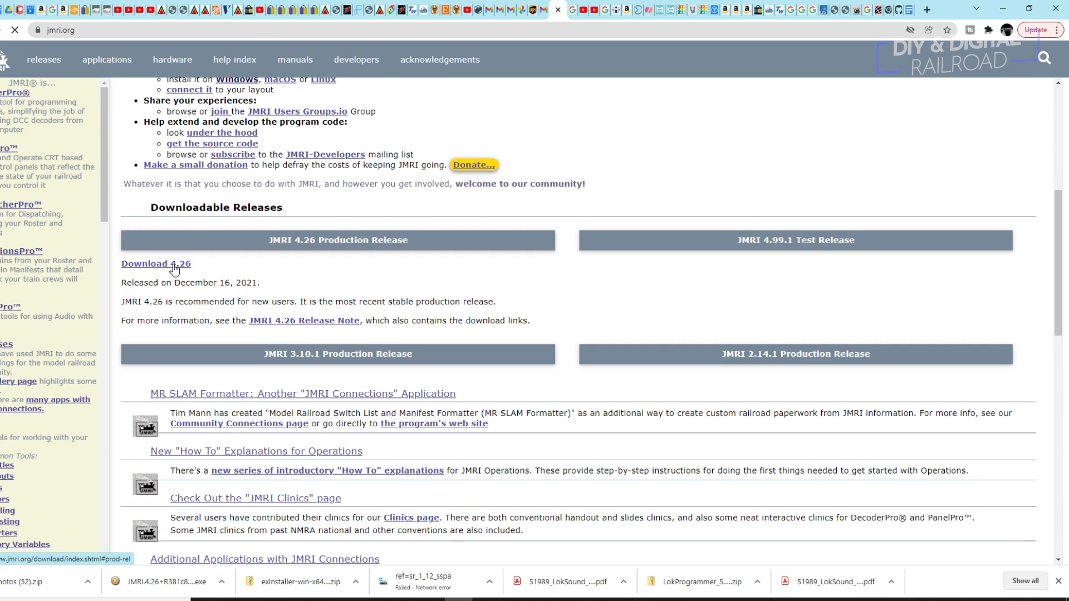
pyautogui.click(156, 264)
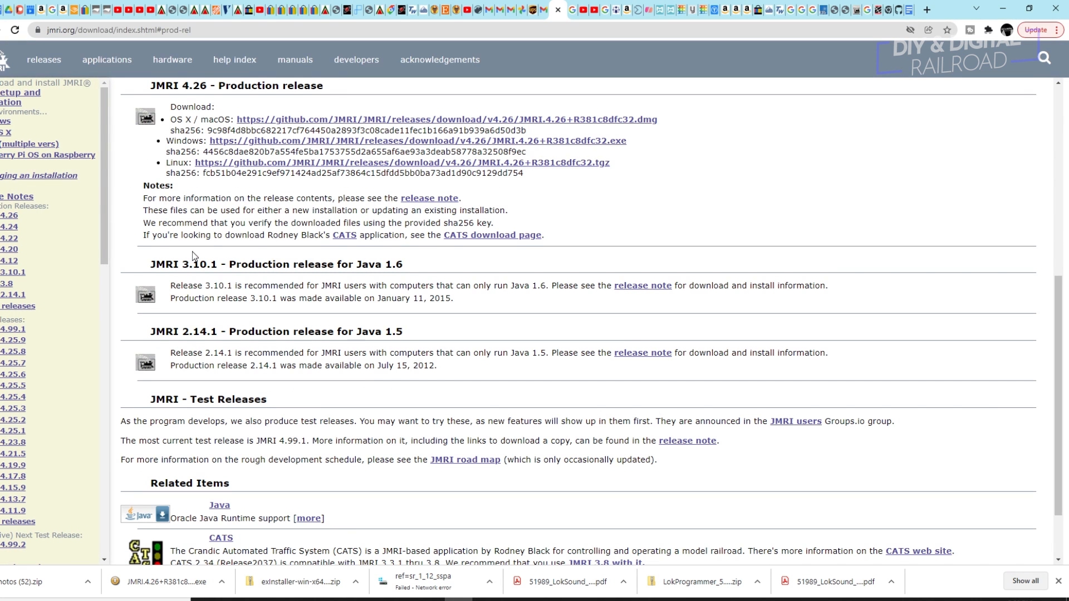
pyautogui.moveTo(277, 148)
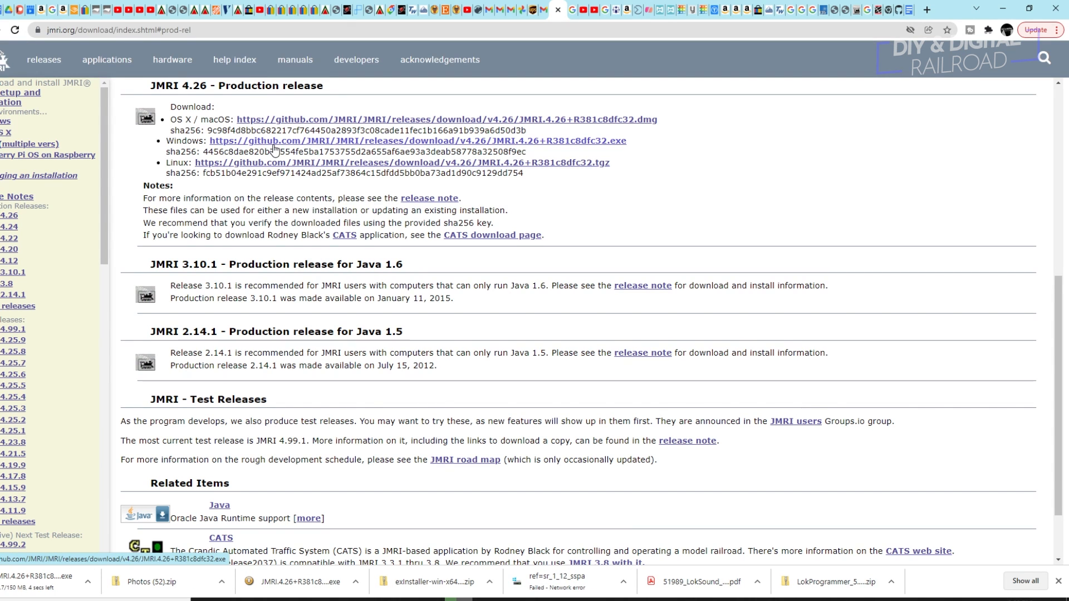
pyautogui.moveTo(467, 493)
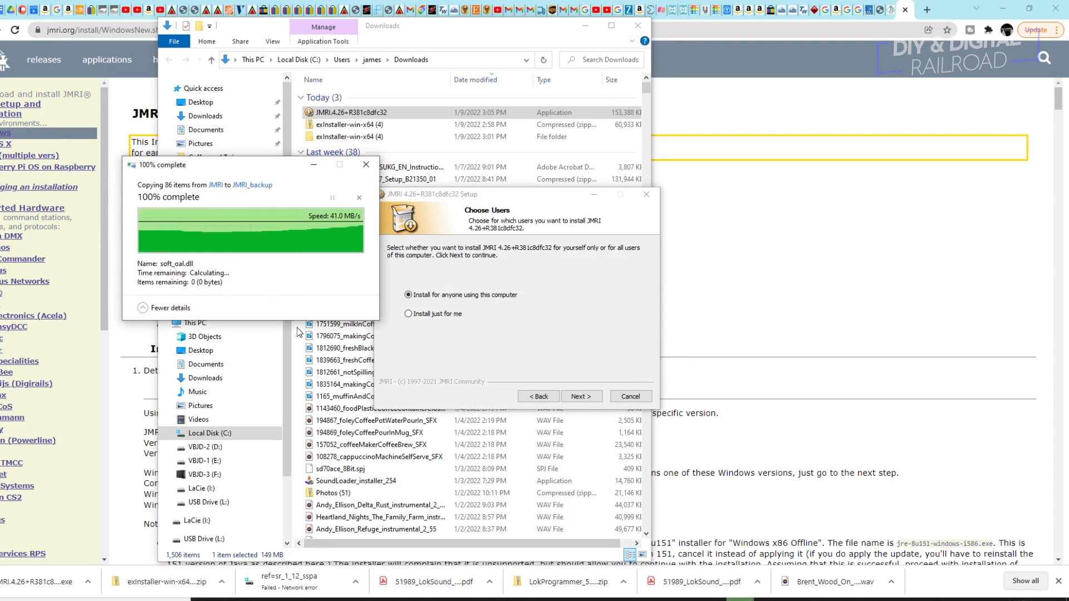
# Continue the JMRI 4.26 setup, installing for anyone using this computer.
pyautogui.click(582, 396)
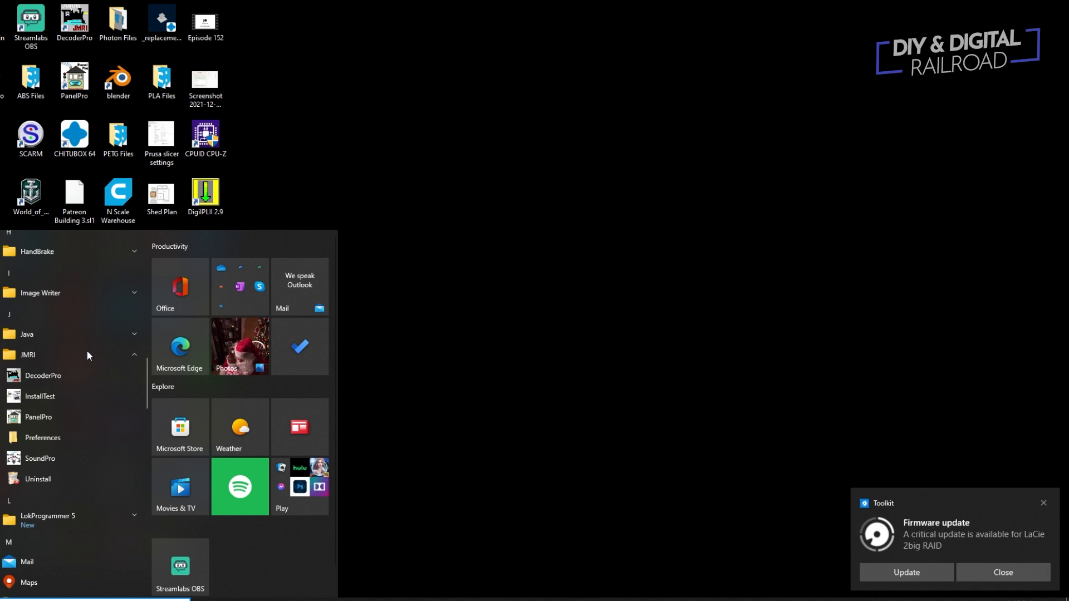
pyautogui.moveTo(40, 380)
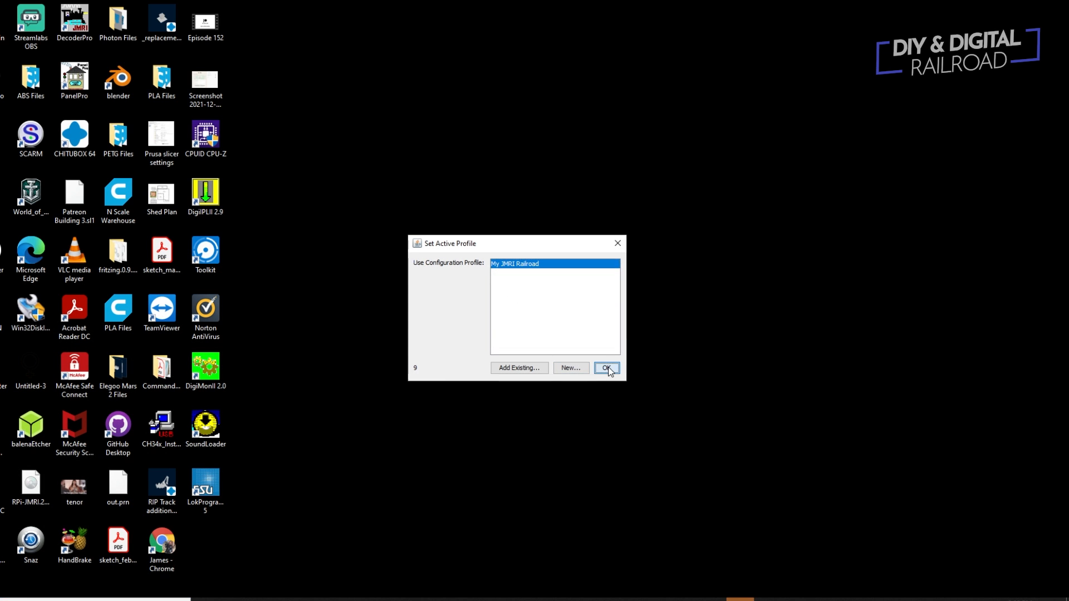
pyautogui.moveTo(584, 351)
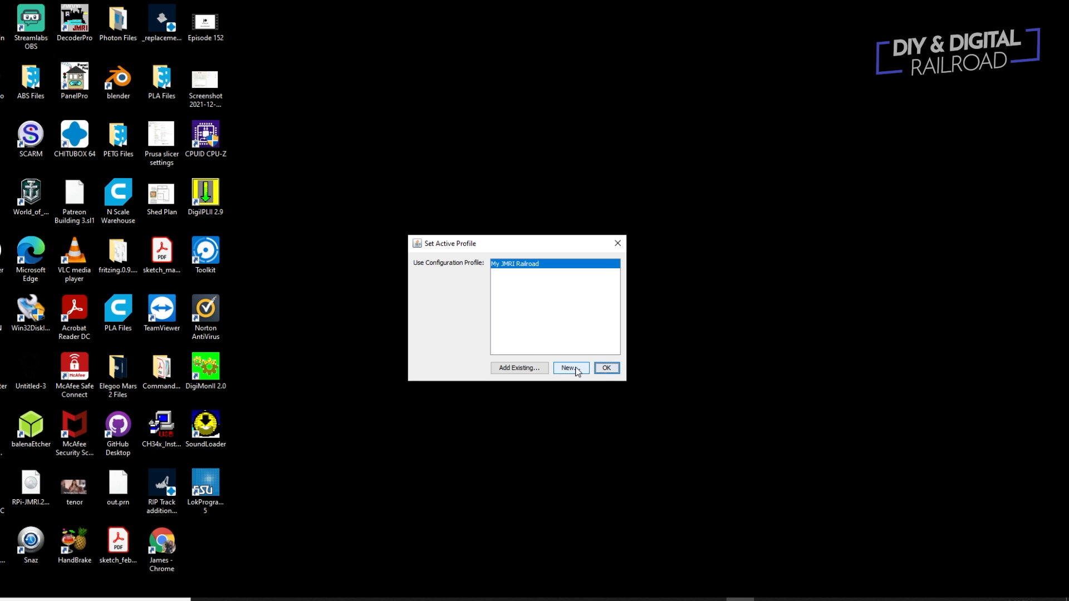
# Begin creating a new configuration profile from DecoderPro's profile prompt.
pyautogui.click(570, 368)
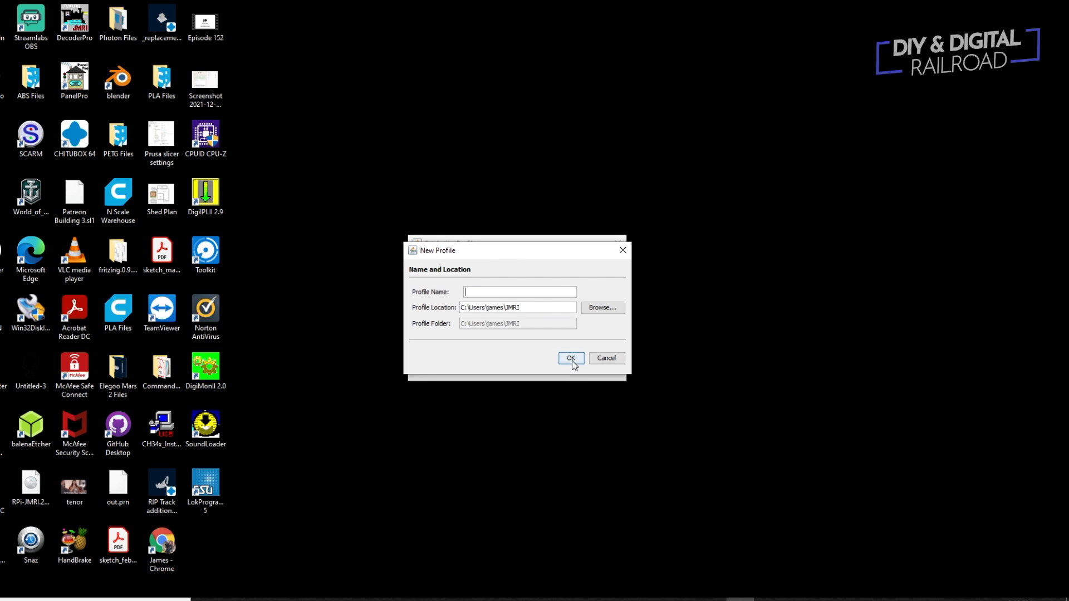
# Create the profile 'My test Railroad' and start DecoderPro with it active.
pyautogui.write('My')
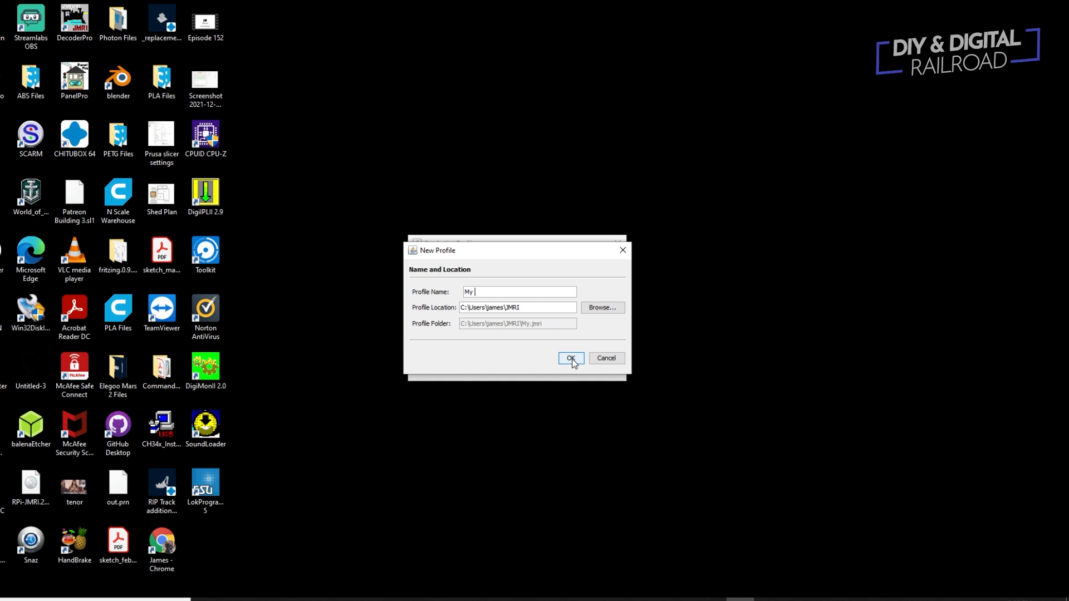
pyautogui.write('test Railro')
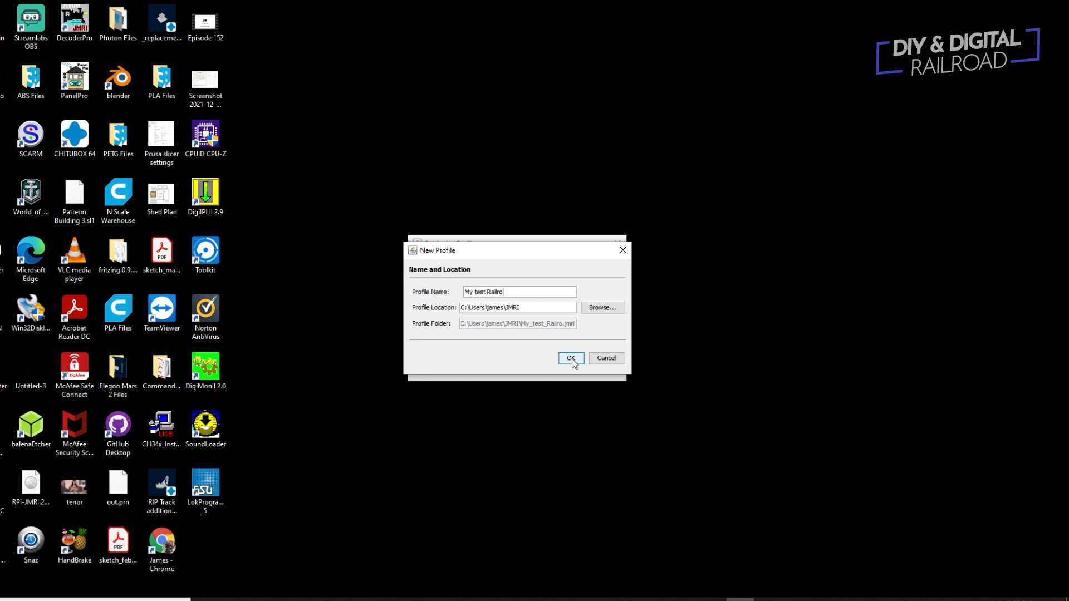
pyautogui.click(572, 358)
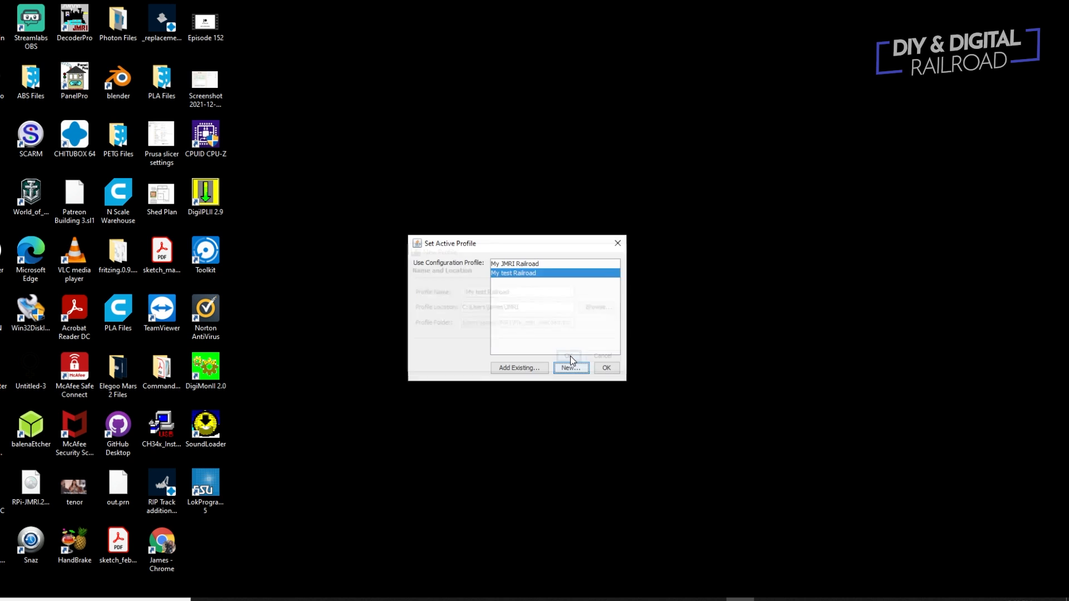
pyautogui.click(606, 368)
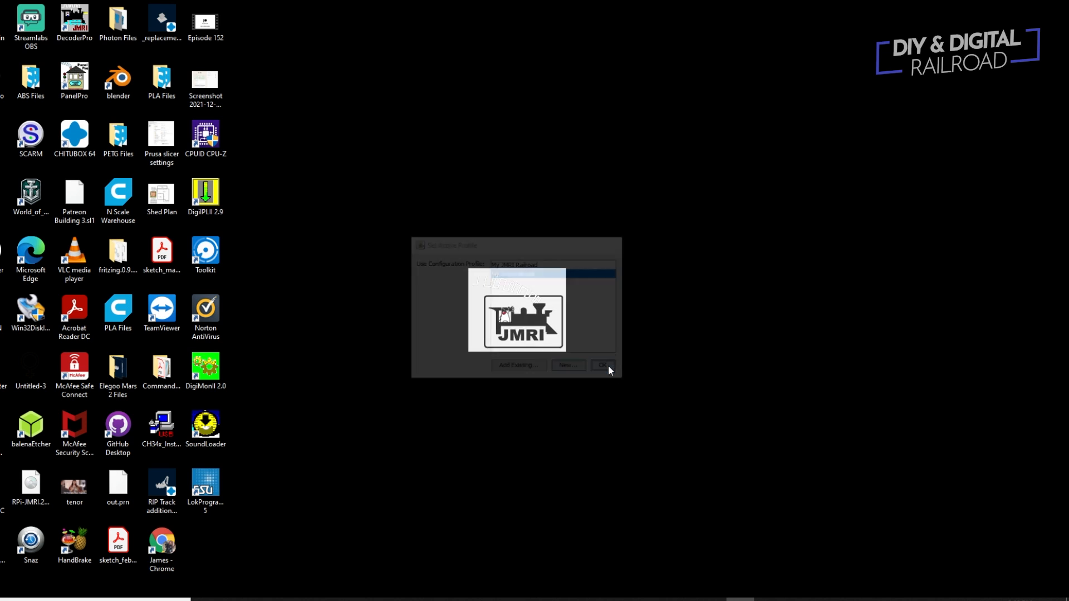
# Move through the wizard welcome page, accepting default language and owner.
pyautogui.click(603, 365)
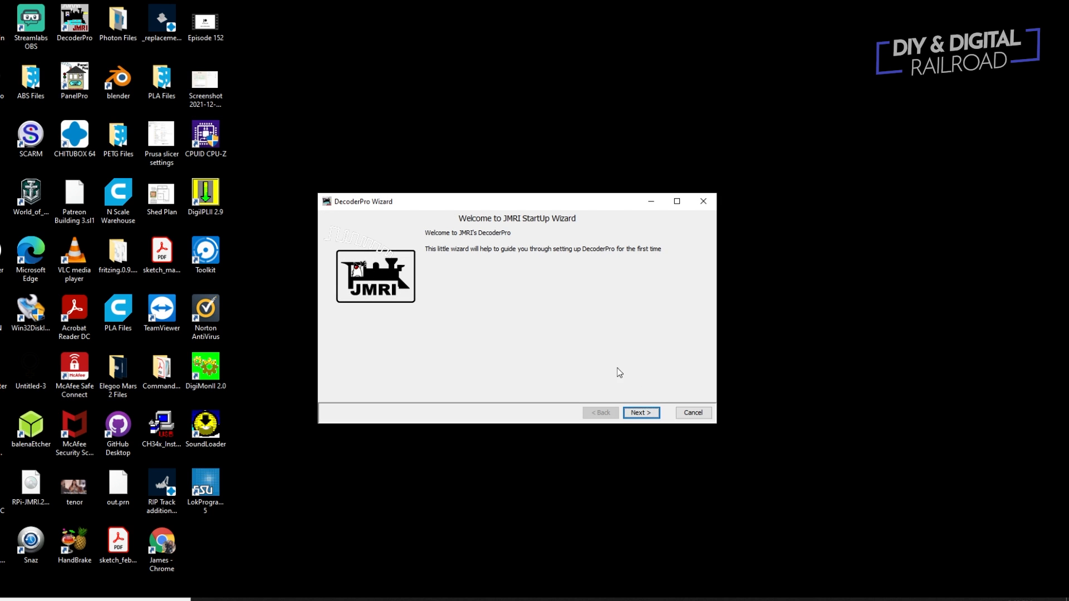
pyautogui.click(641, 413)
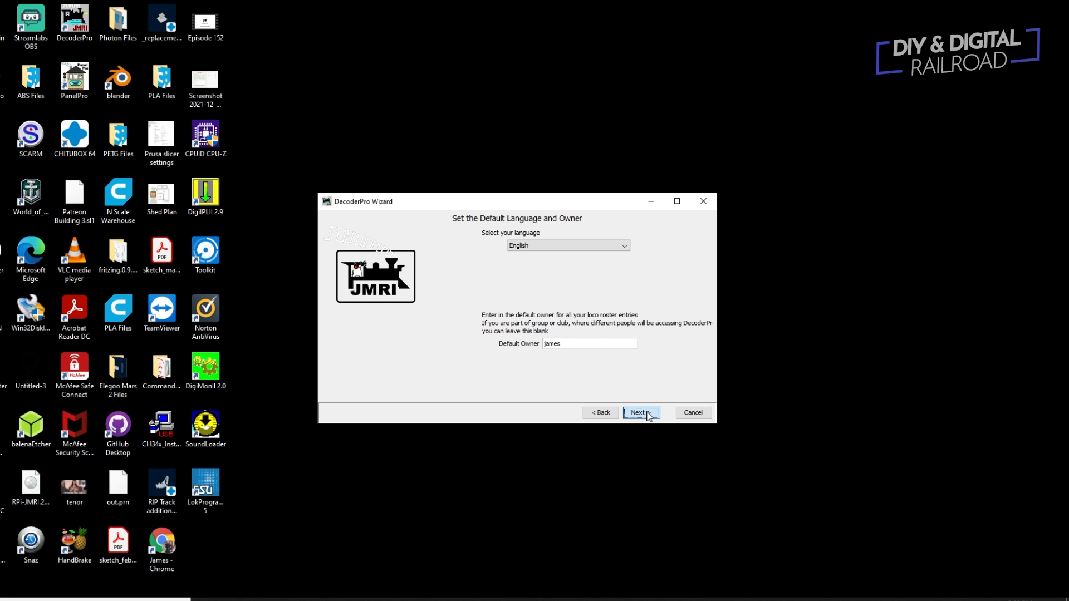
pyautogui.click(641, 412)
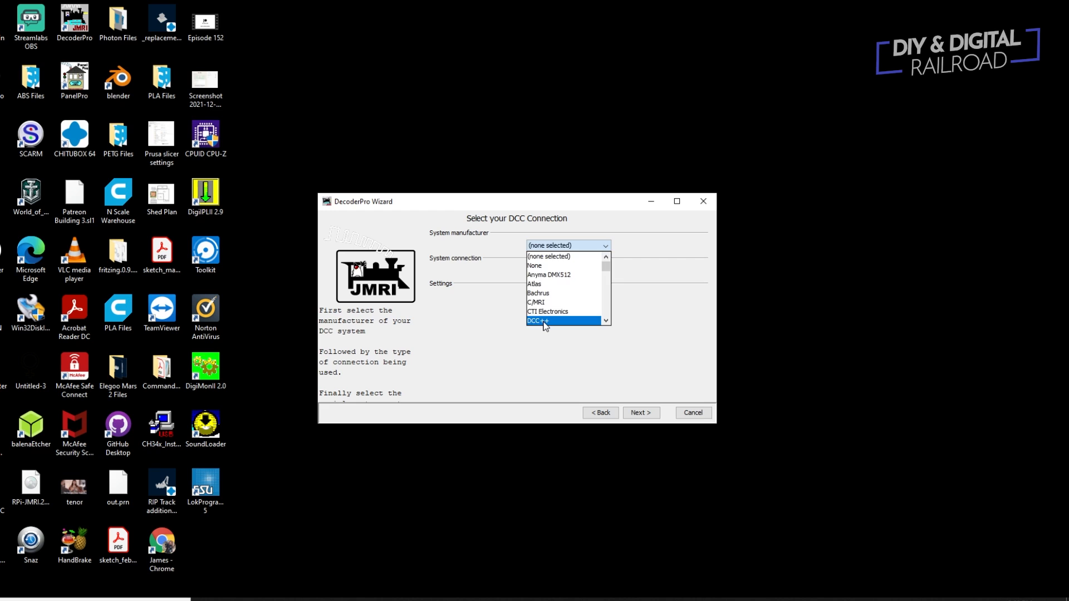
# Choose a DCC++ Serial Port connection on COM3 and finish the wizard.
pyautogui.click(539, 321)
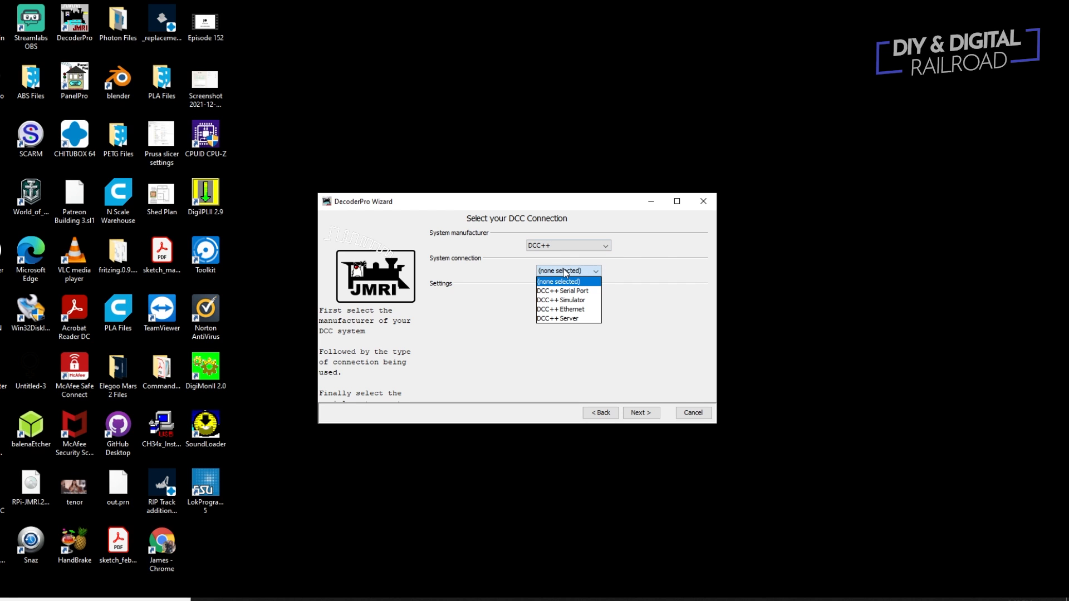
pyautogui.click(563, 290)
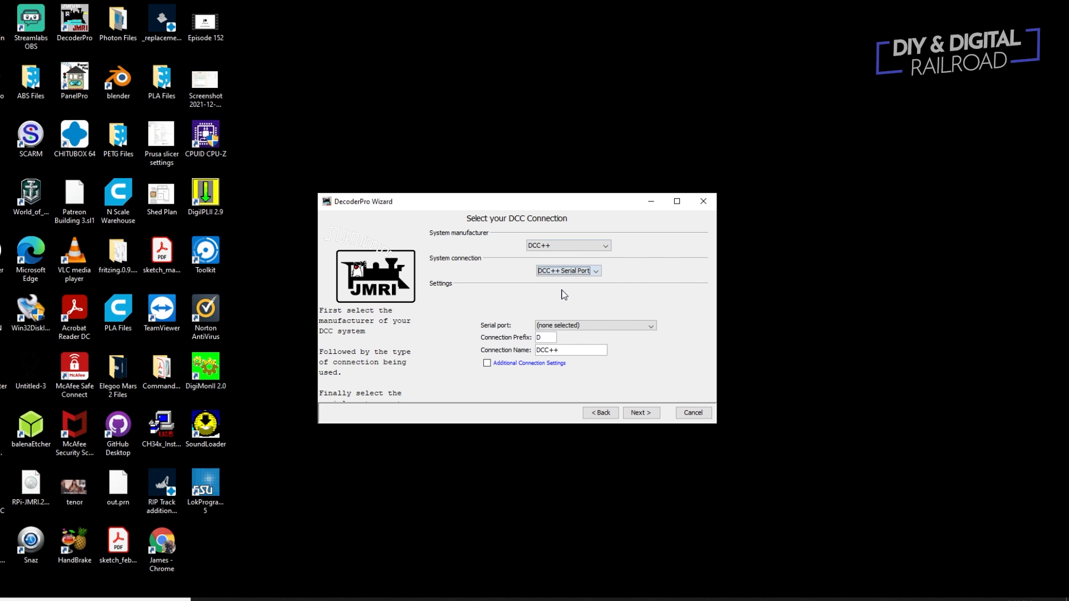
pyautogui.click(595, 326)
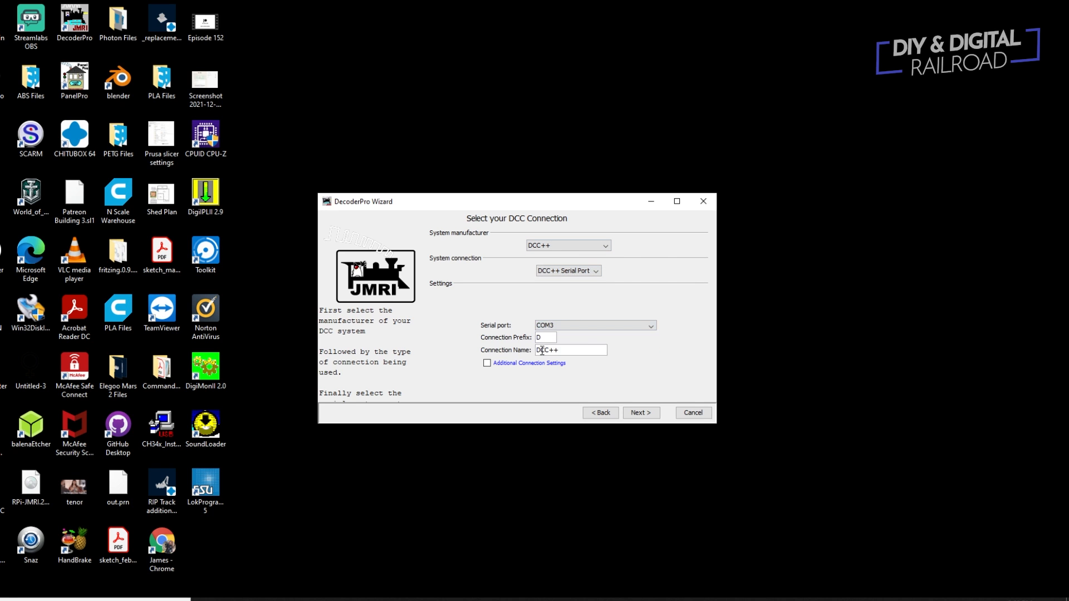
pyautogui.click(641, 413)
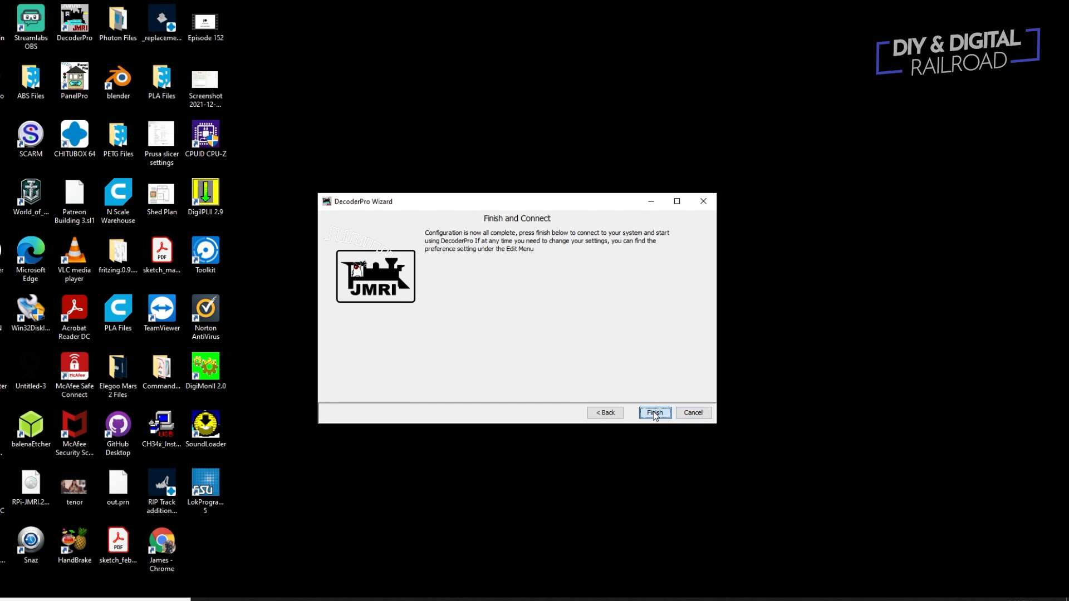
pyautogui.click(655, 412)
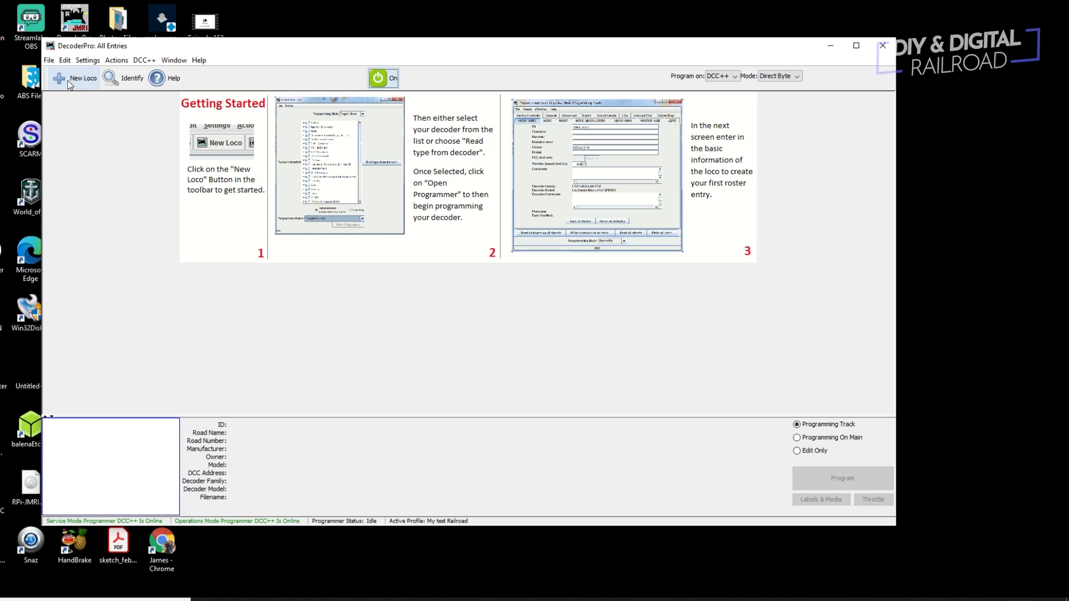
# Open the Create New Loco window from the DecoderPro toolbar.
pyautogui.click(72, 78)
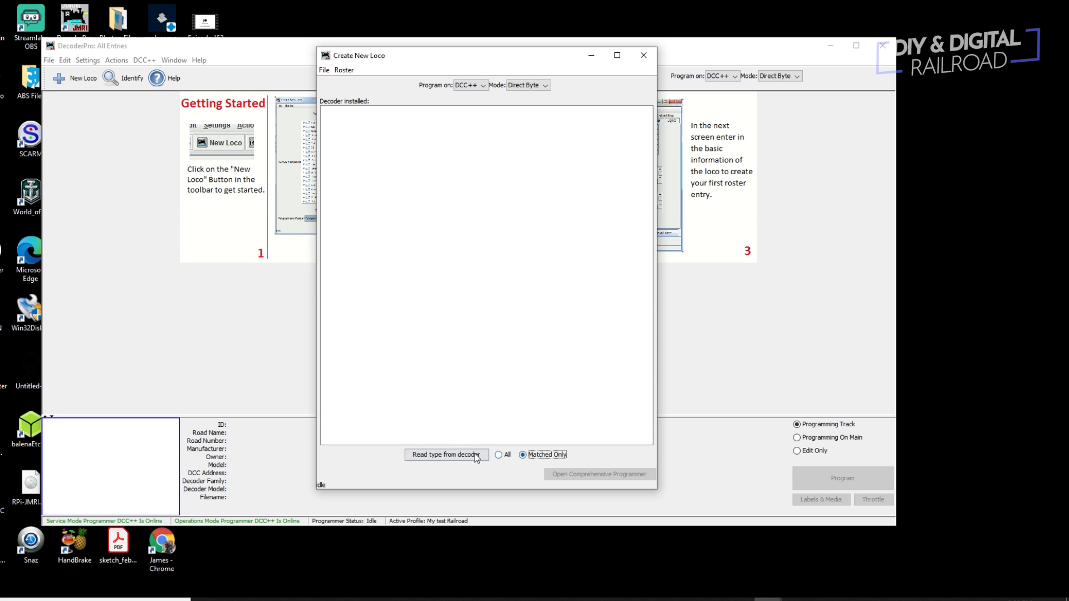
# List all decoders, save roster entry NS 8345, close the window, and select it.
pyautogui.click(447, 455)
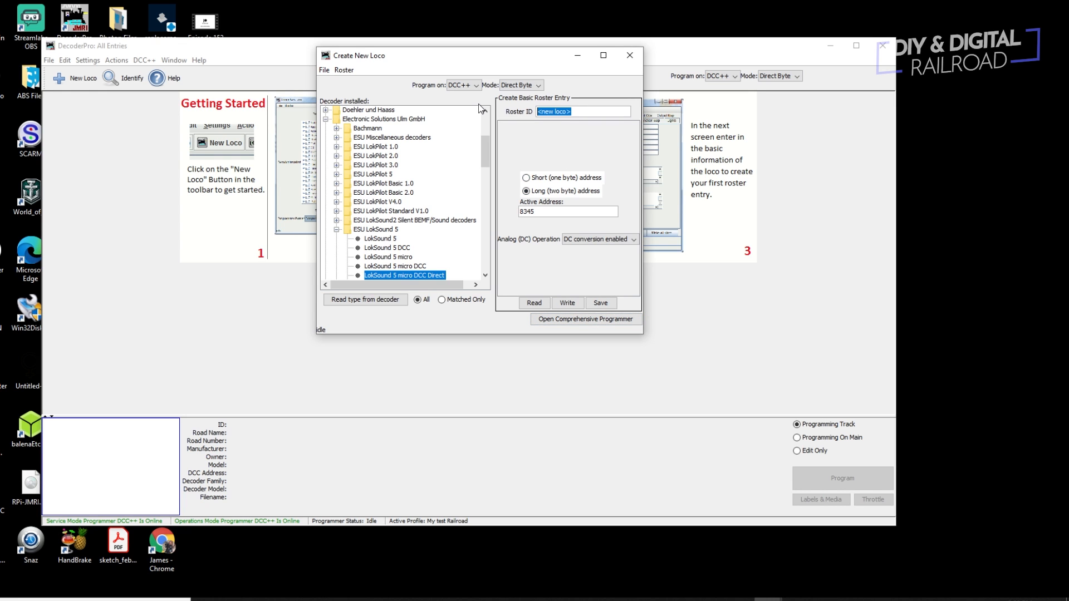
pyautogui.write('NS 8345')
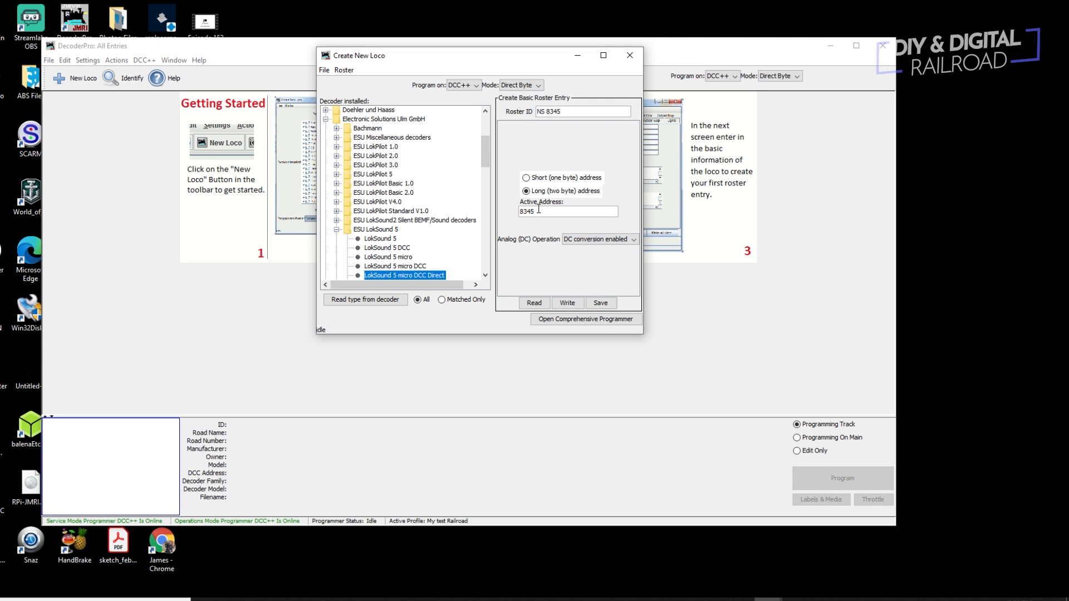
pyautogui.click(600, 303)
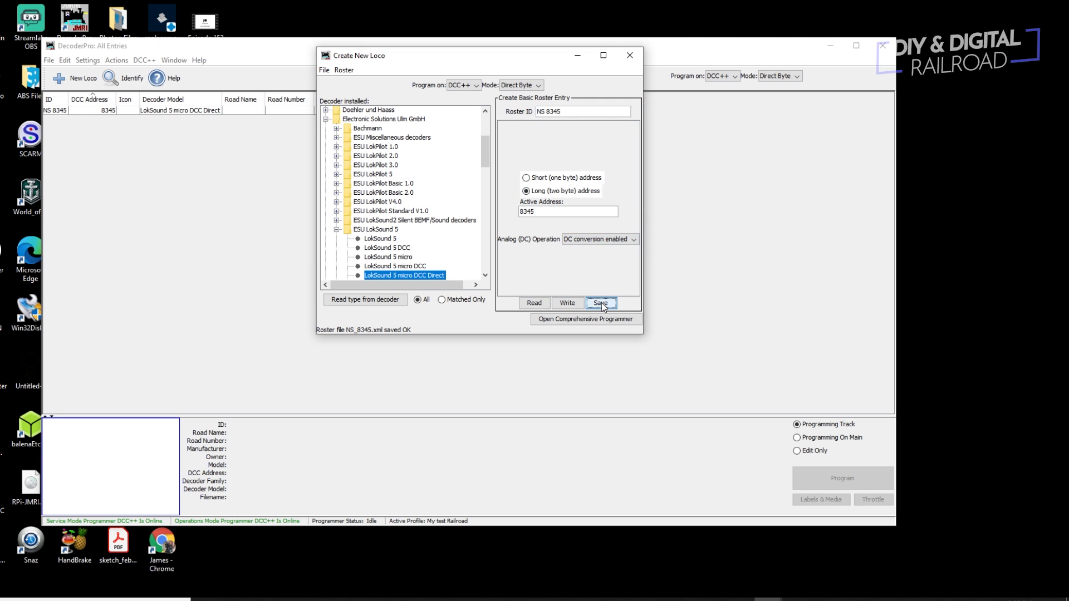
pyautogui.click(601, 303)
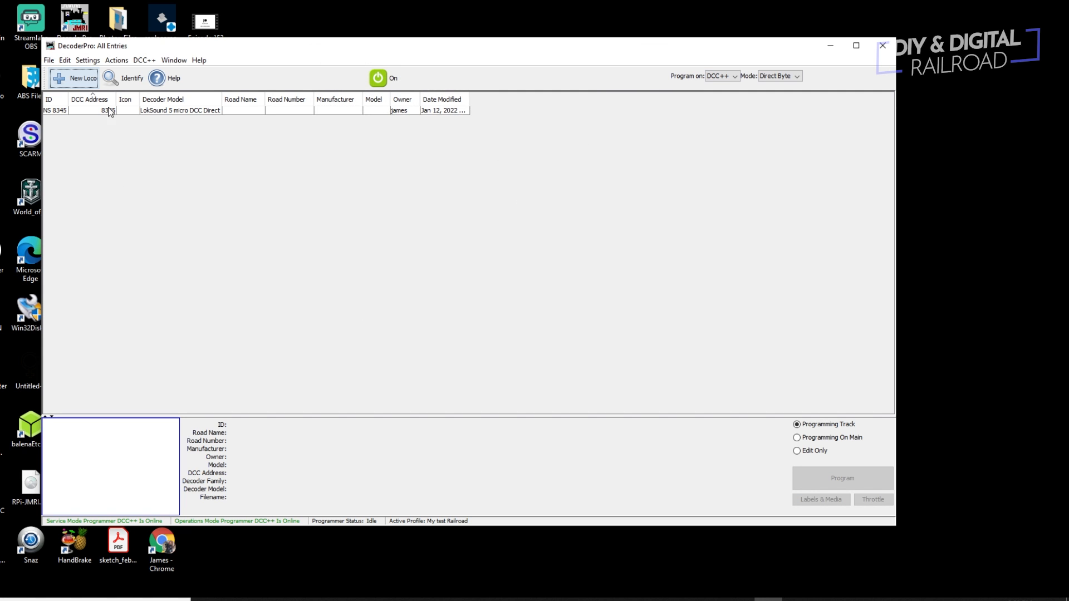
pyautogui.click(109, 110)
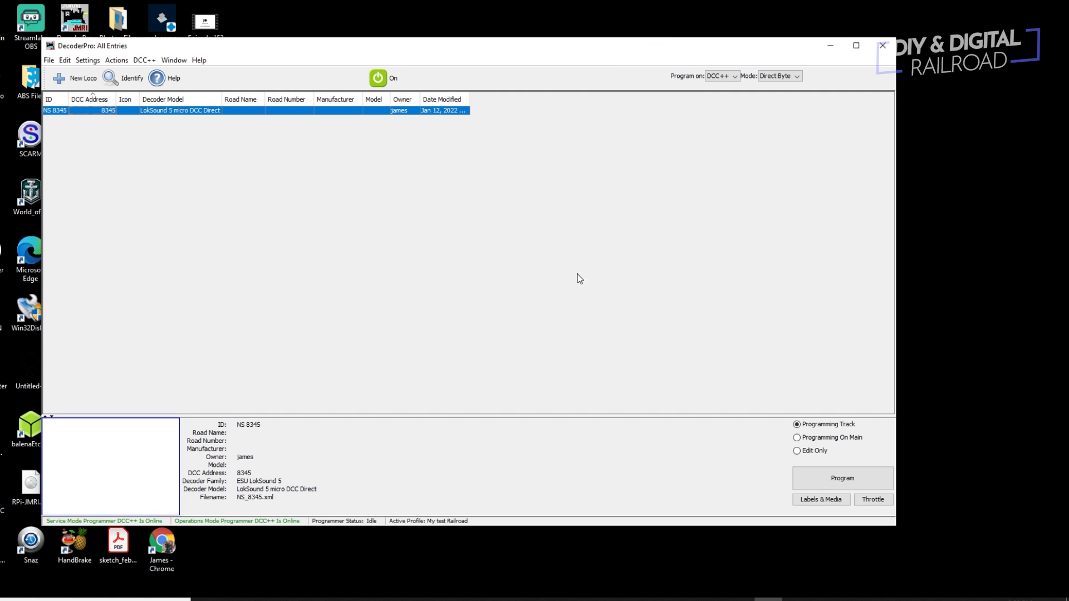
# Launch the comprehensive programmer for the selected NS 8345 roster entry.
pyautogui.click(843, 479)
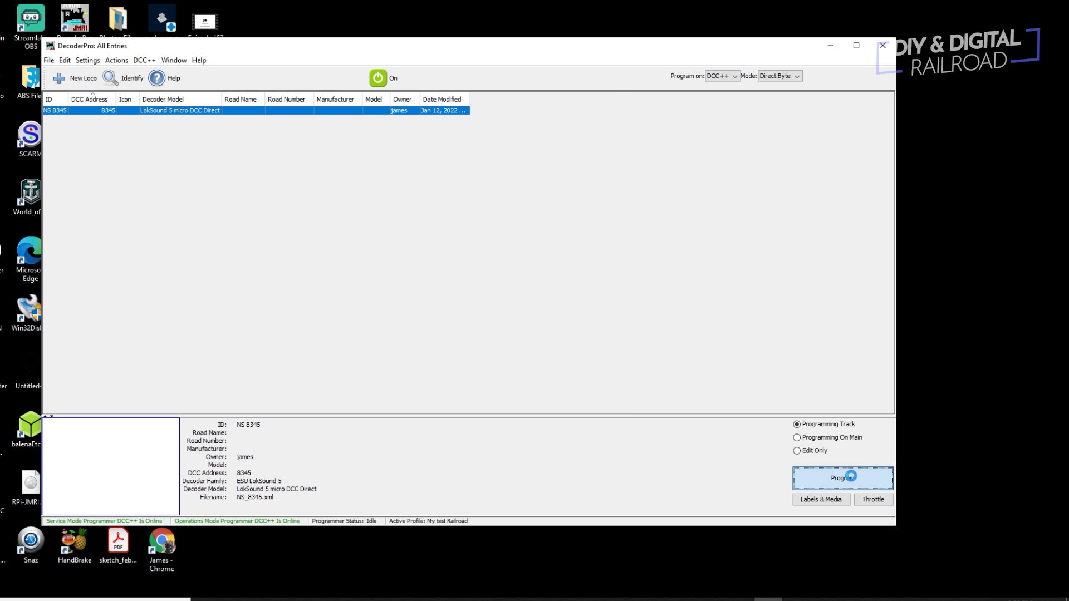
pyautogui.click(842, 477)
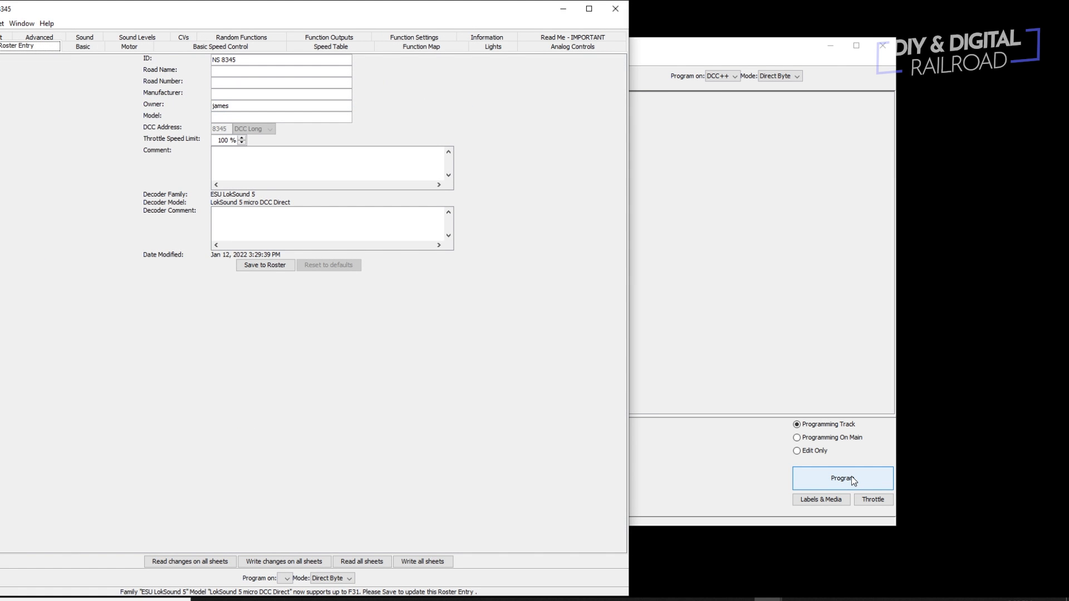
# Browse NS 8345's Information, Basic Speed Control and Function Map sheets.
pyautogui.click(487, 37)
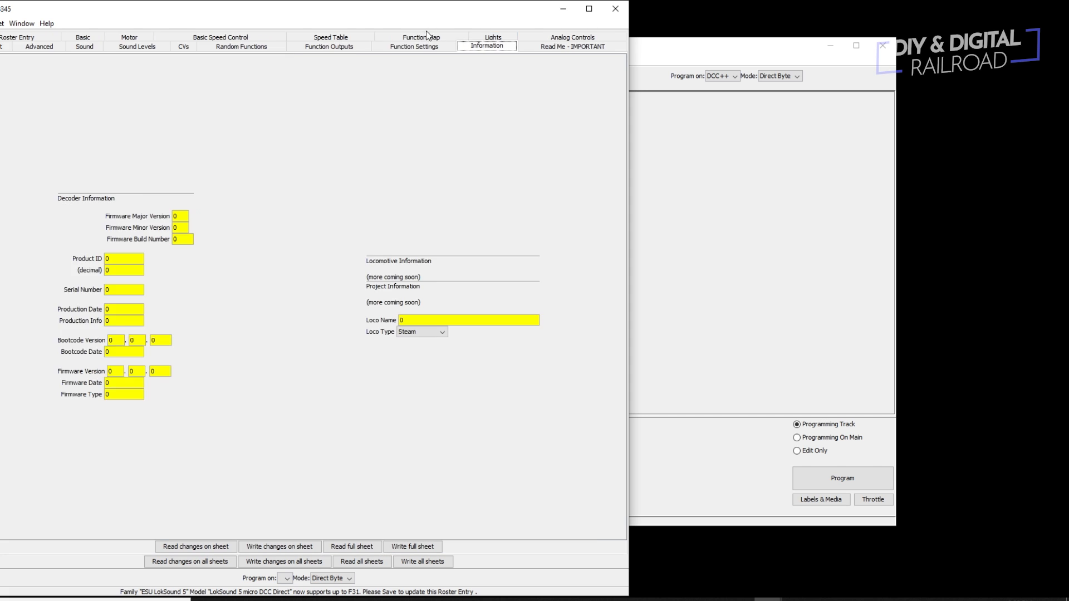
pyautogui.click(215, 46)
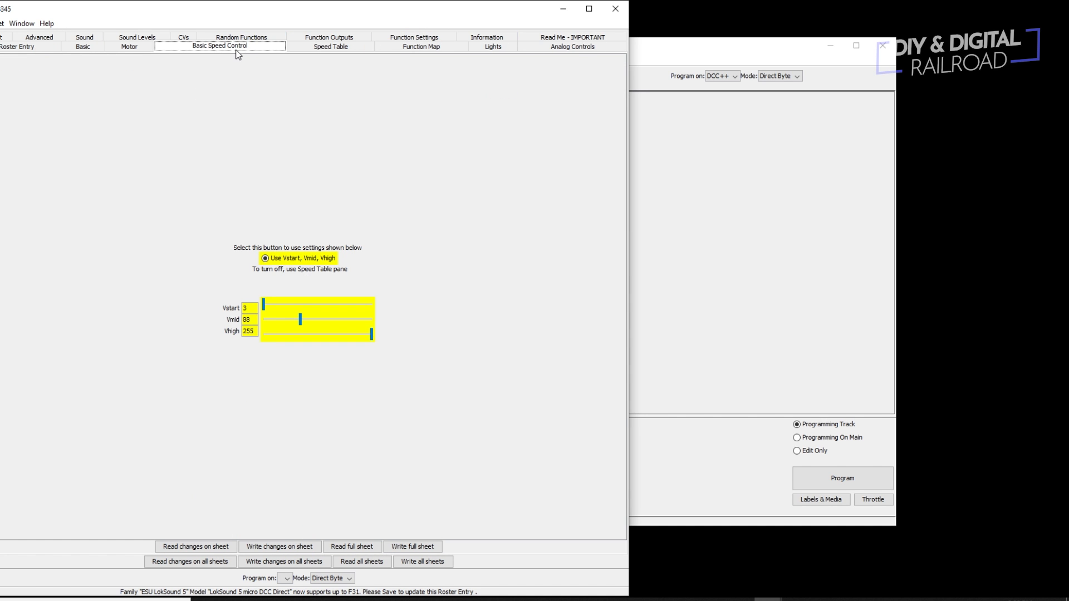
pyautogui.click(425, 46)
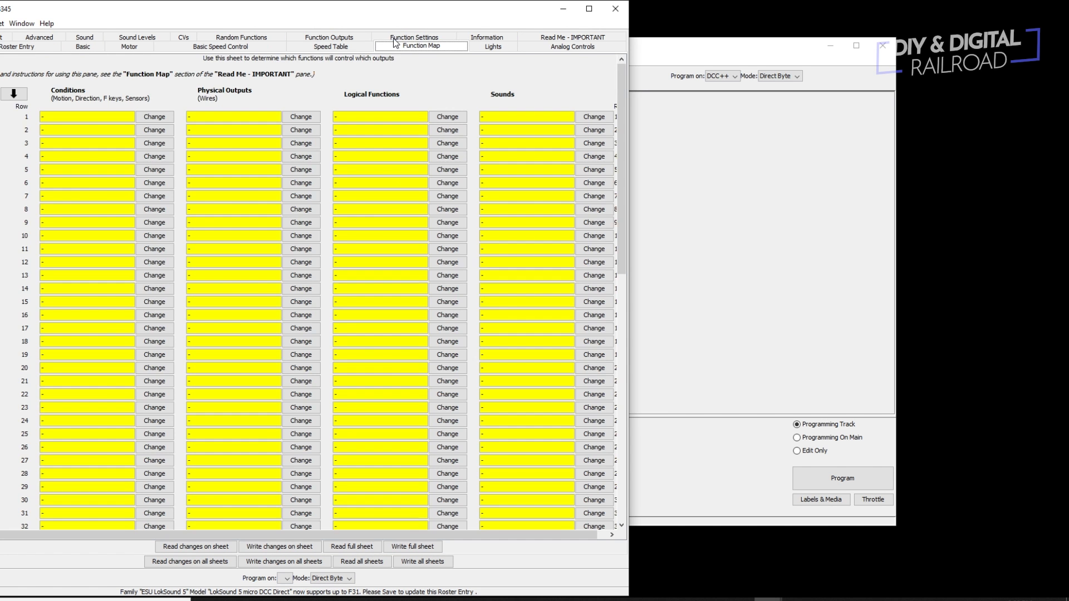
# Write the full speed table sheet to the decoder, then check long address 8345 on the Basic sheet.
pyautogui.click(330, 46)
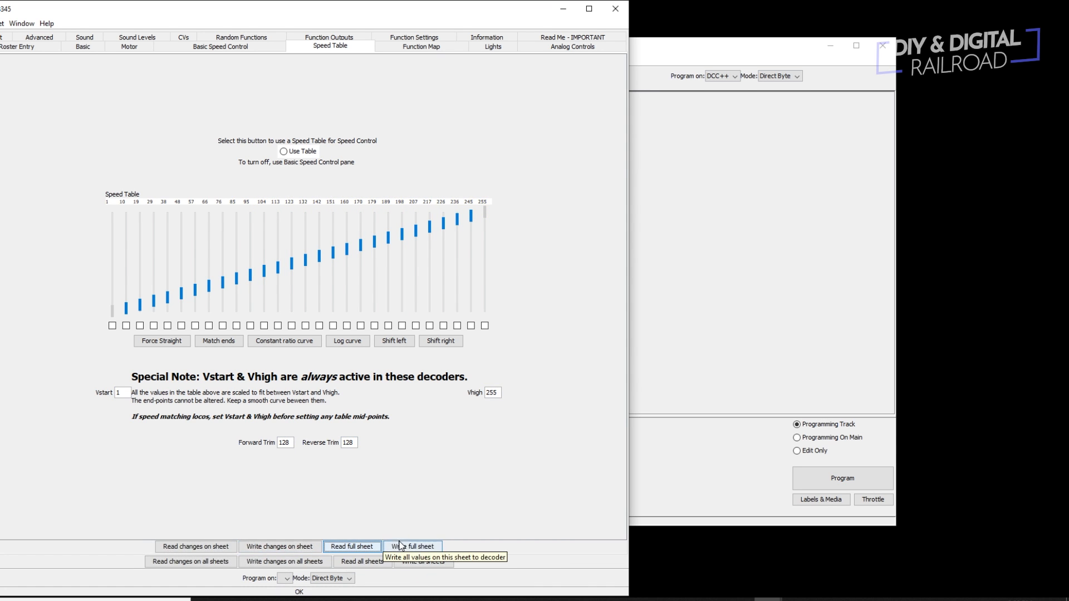
pyautogui.click(409, 546)
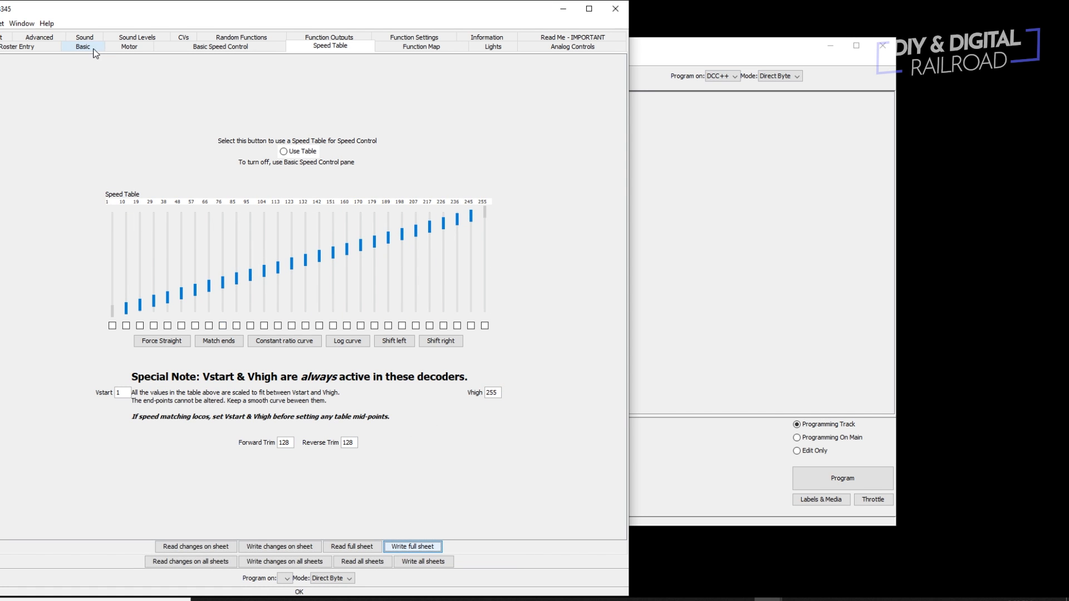
pyautogui.click(84, 47)
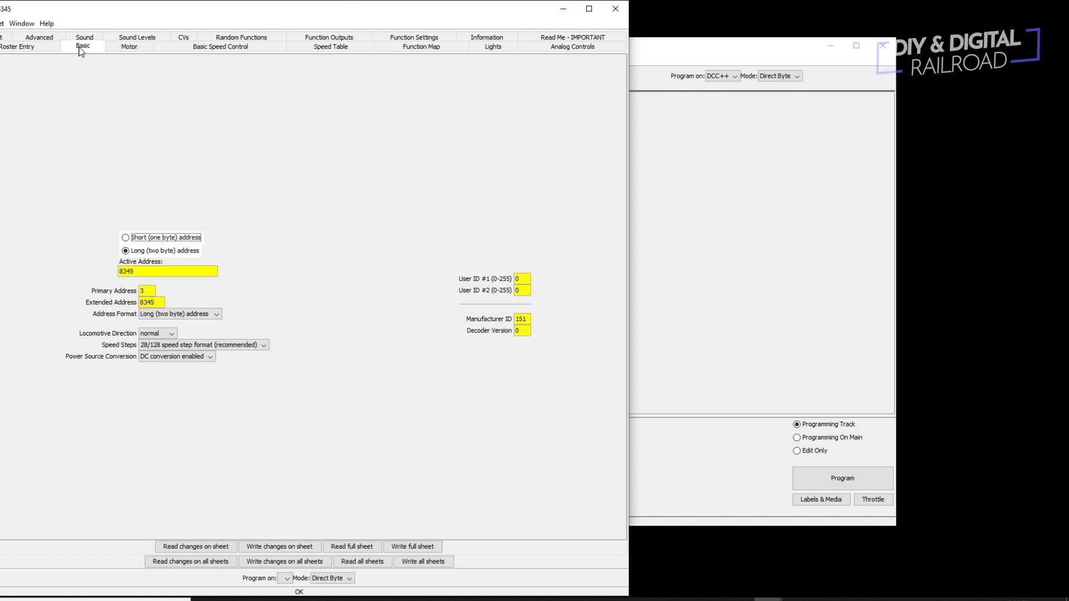